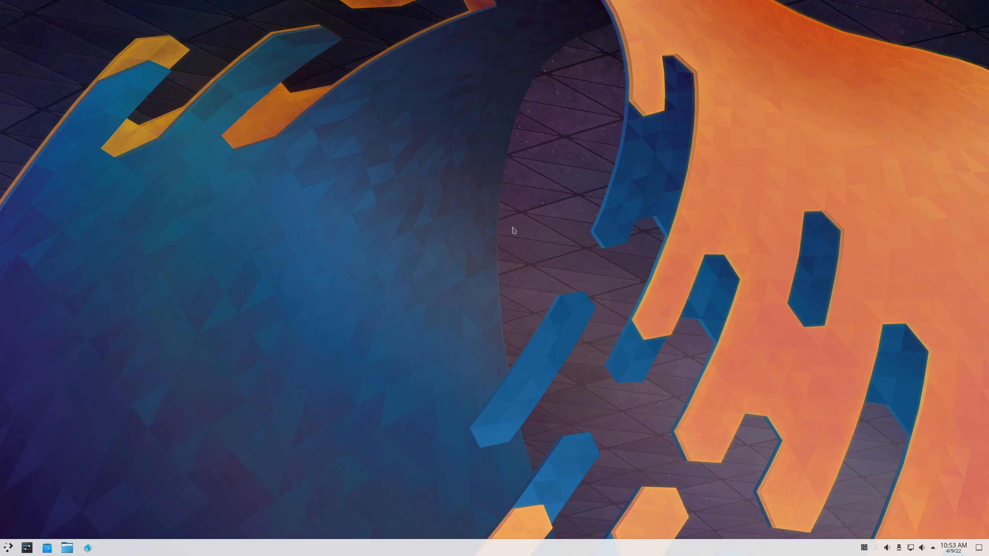
Search the application launcher for 'konso' to find the Konsole terminal.
click(8, 548)
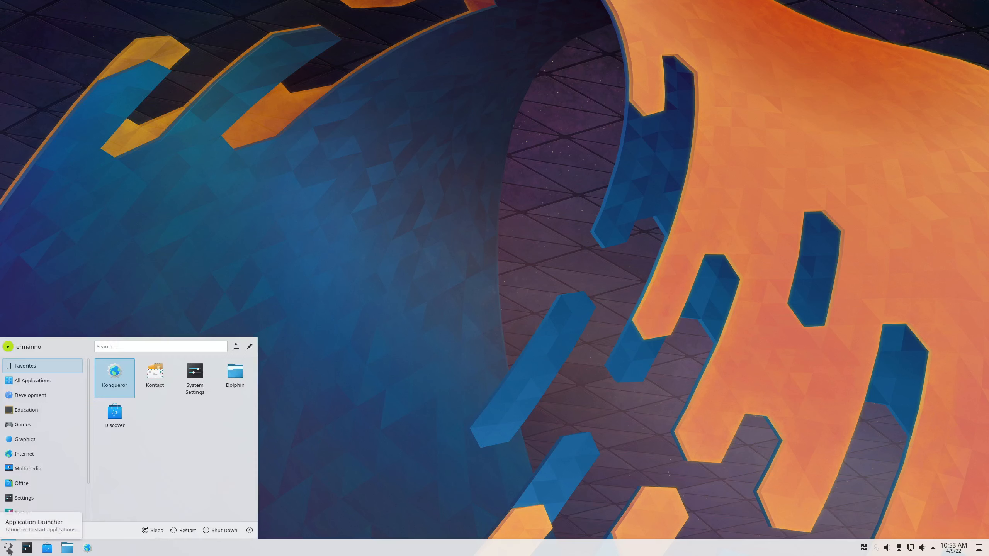
text(konso)
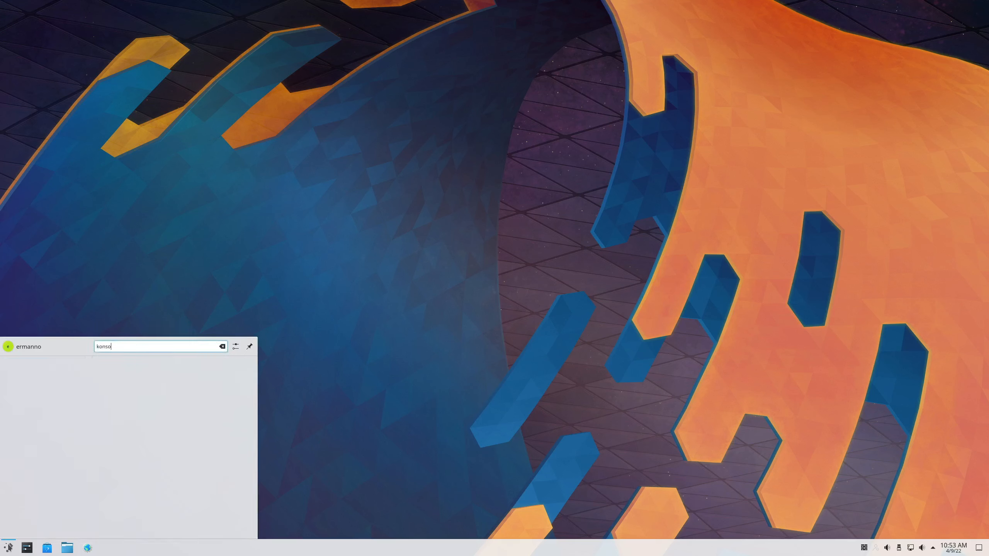
Launch Konsole maximized and show /etc/fstab with the btrfs root/home subvolumes and boot partition.
key(Return)
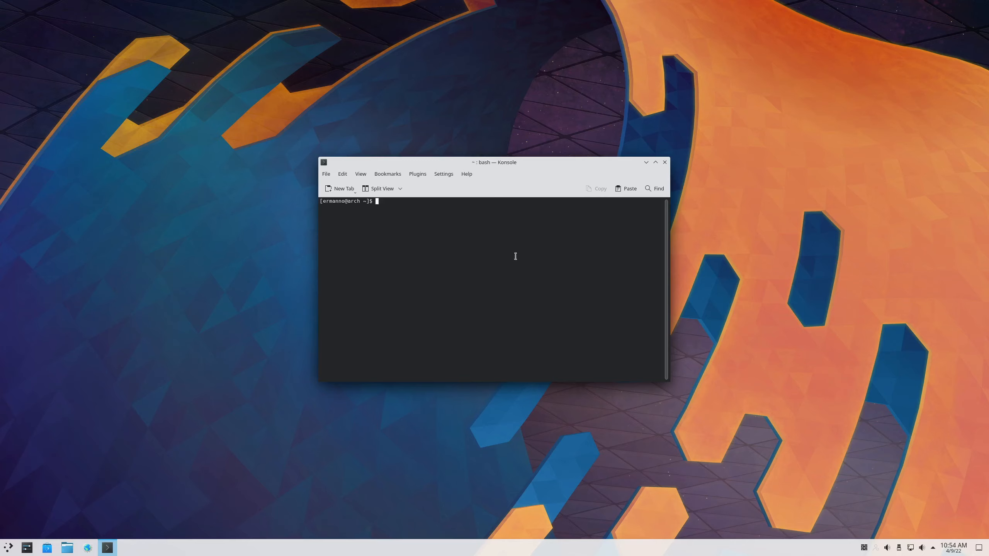
double_click(494, 162)
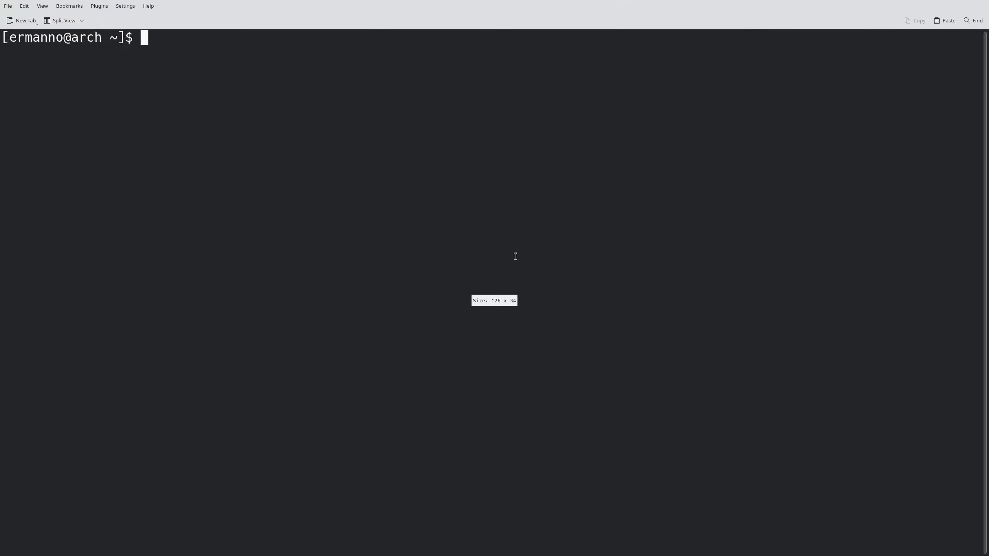
text(c)
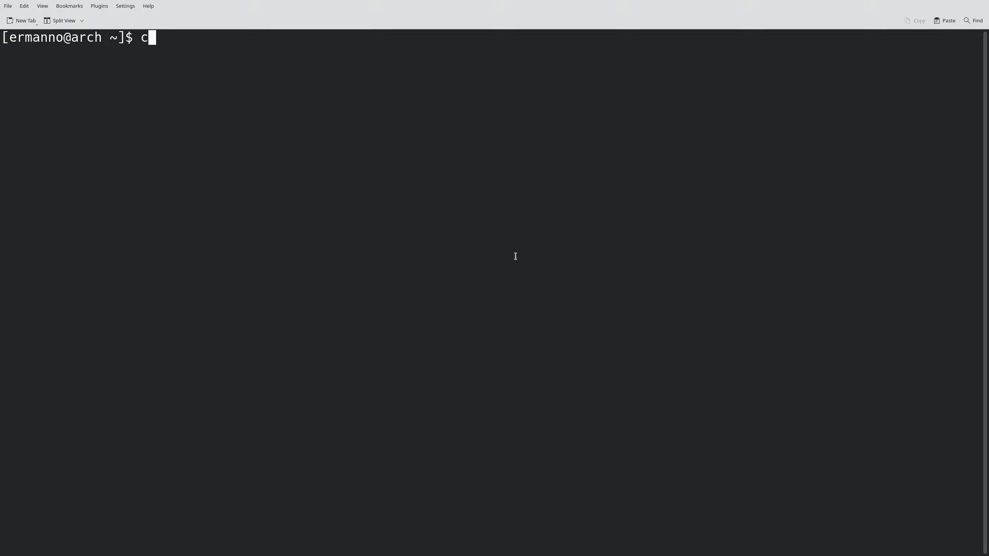
text(at /etc/fstab)
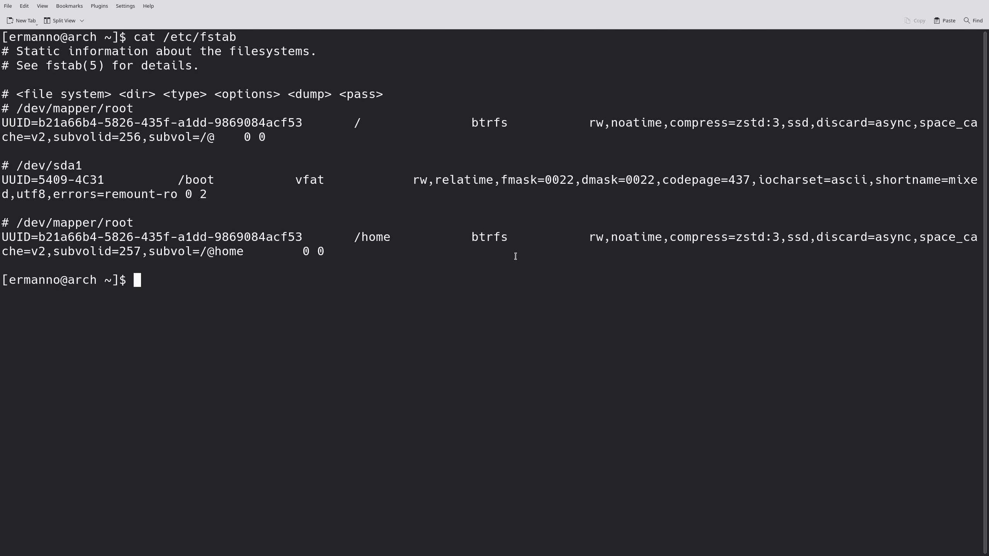
mouse_move(505, 252)
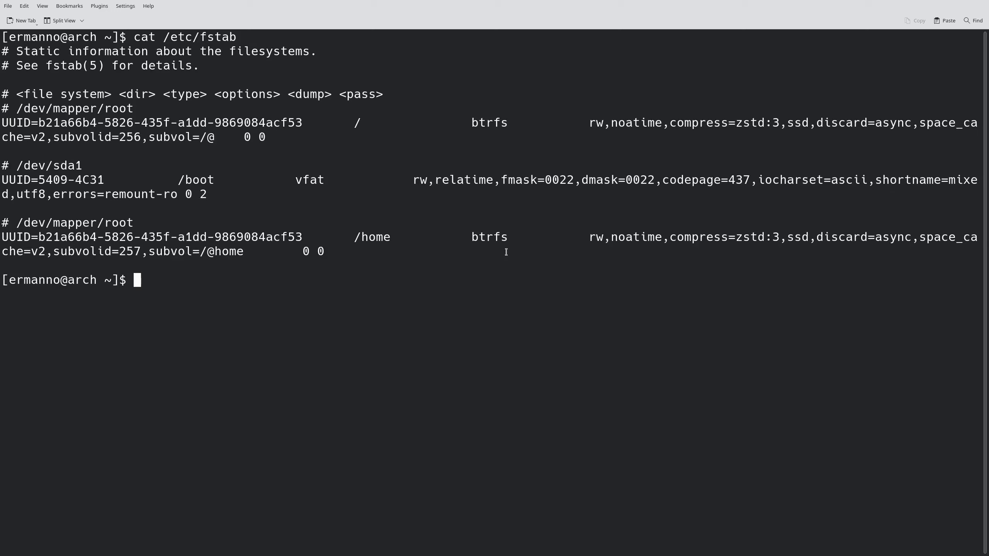
mouse_move(475, 139)
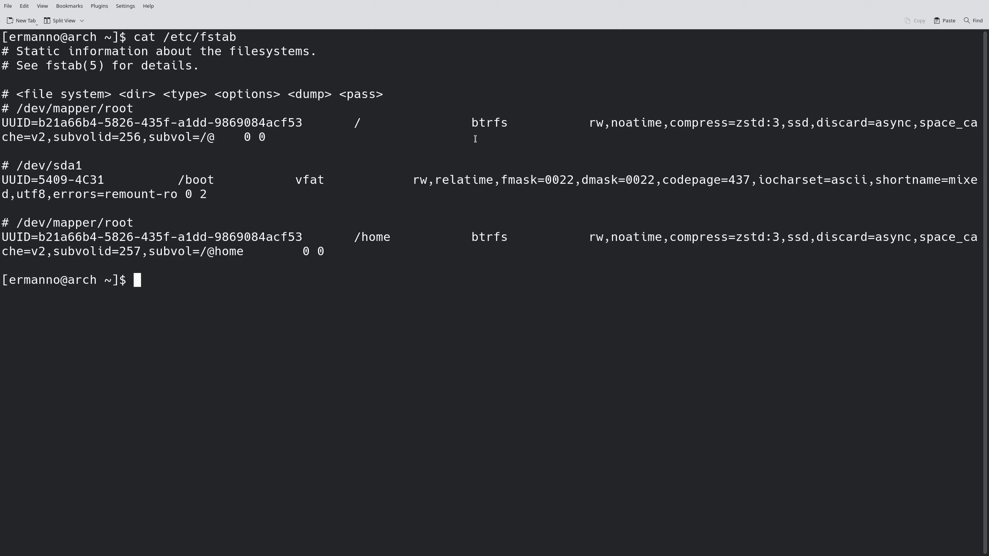
mouse_move(833, 273)
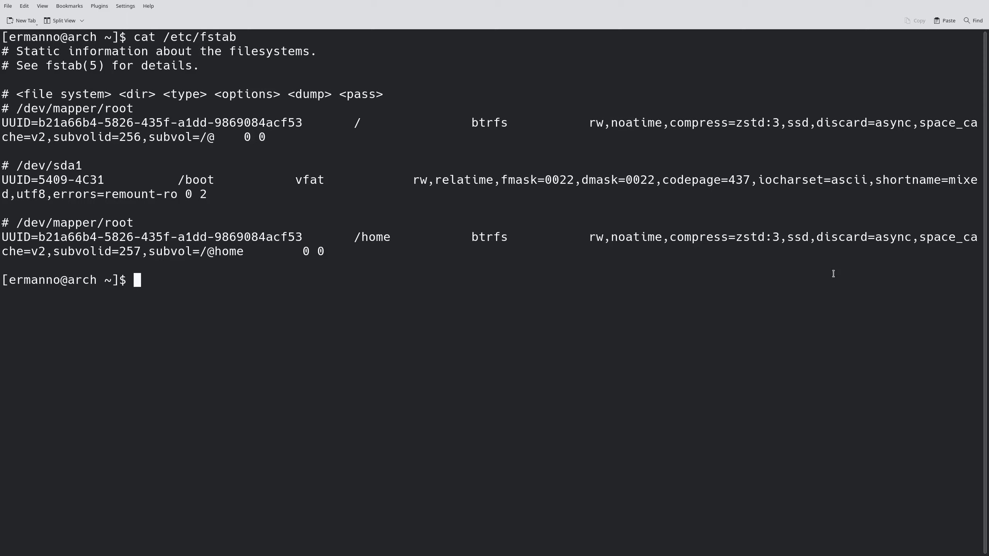
mouse_move(848, 248)
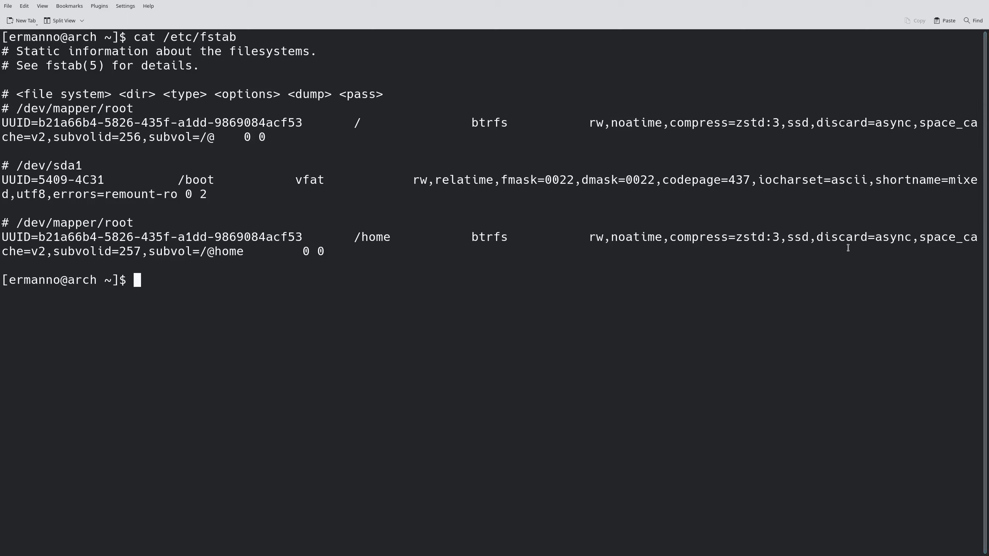
mouse_move(489, 291)
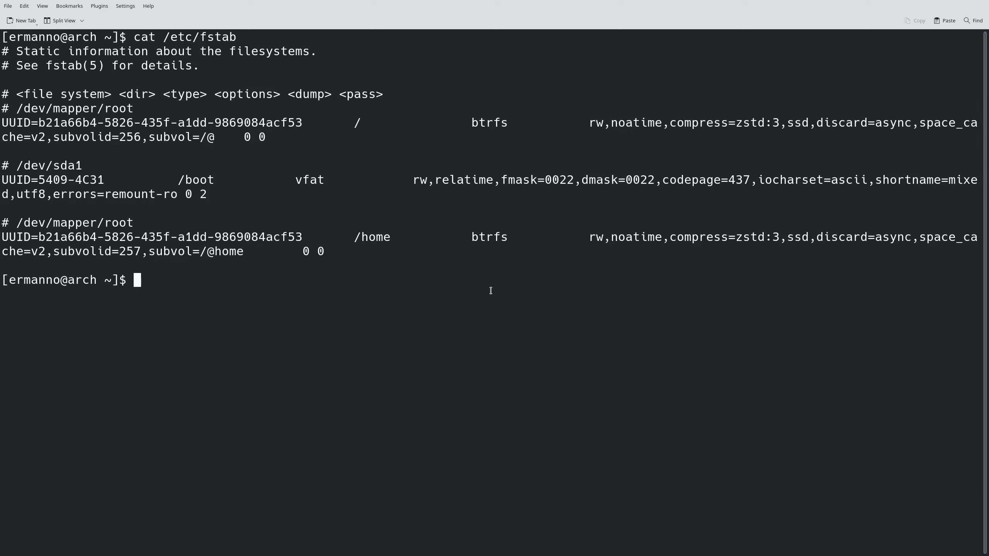
List block devices with lsblk, showing the encrypted root on sda2 and swap, then close Konsole.
text(lsblk)
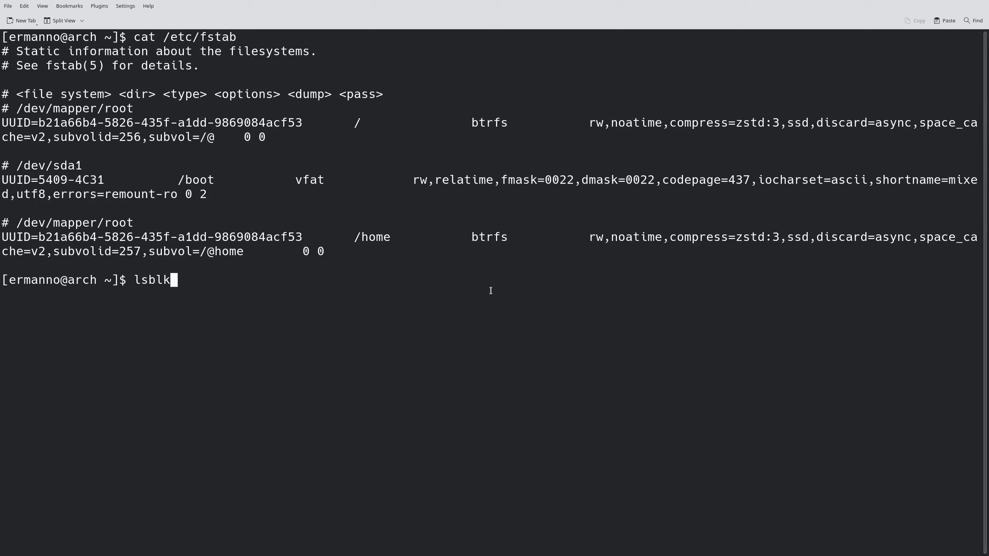
mouse_move(351, 409)
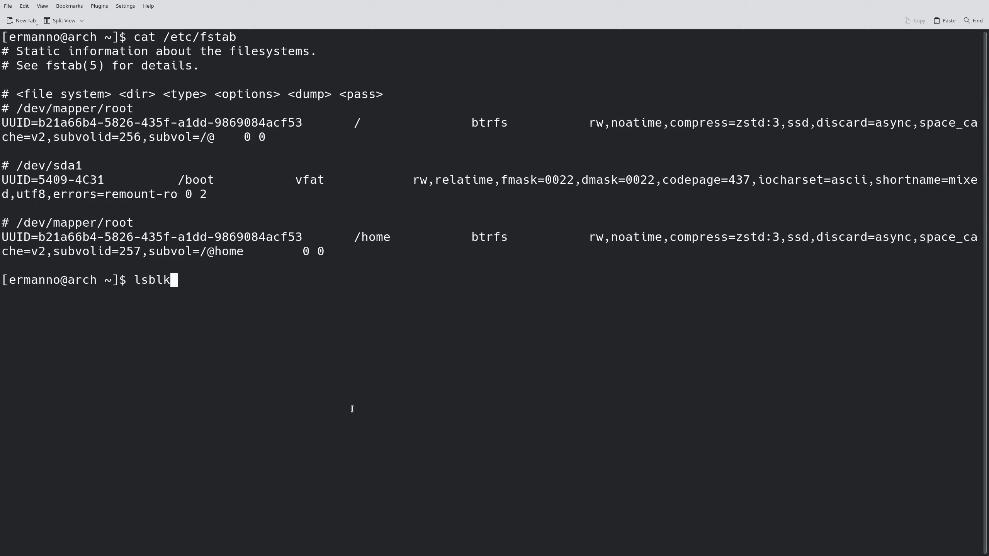
mouse_move(276, 424)
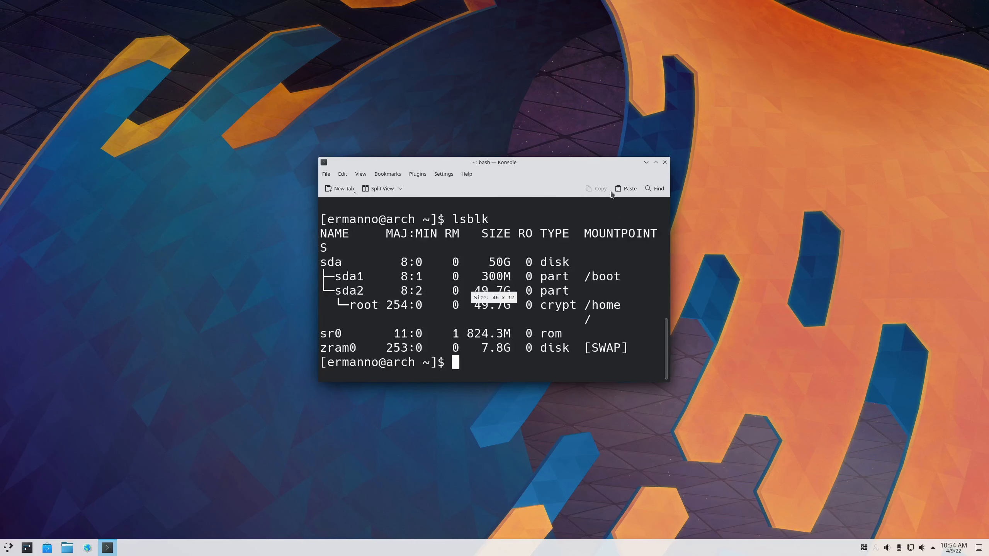
click(664, 162)
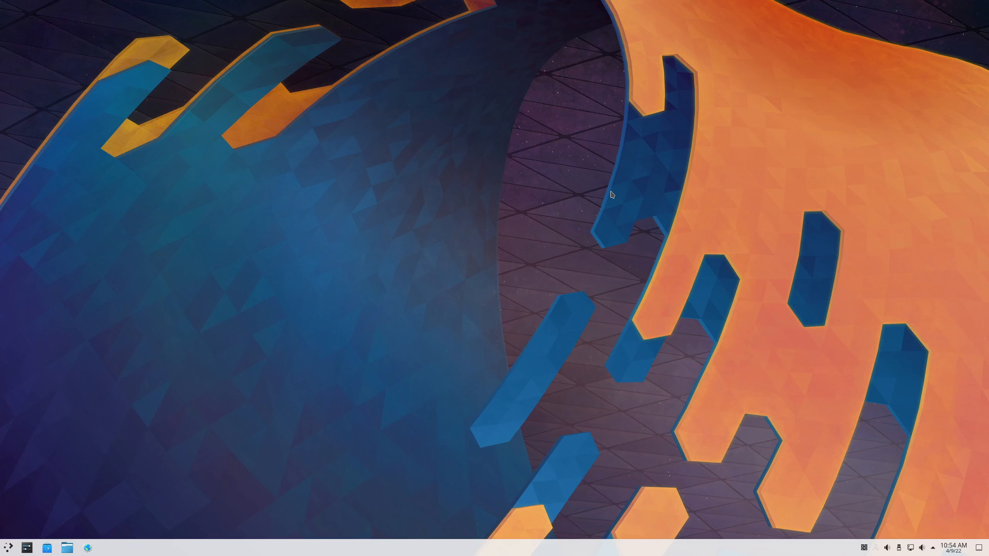
mouse_move(213, 407)
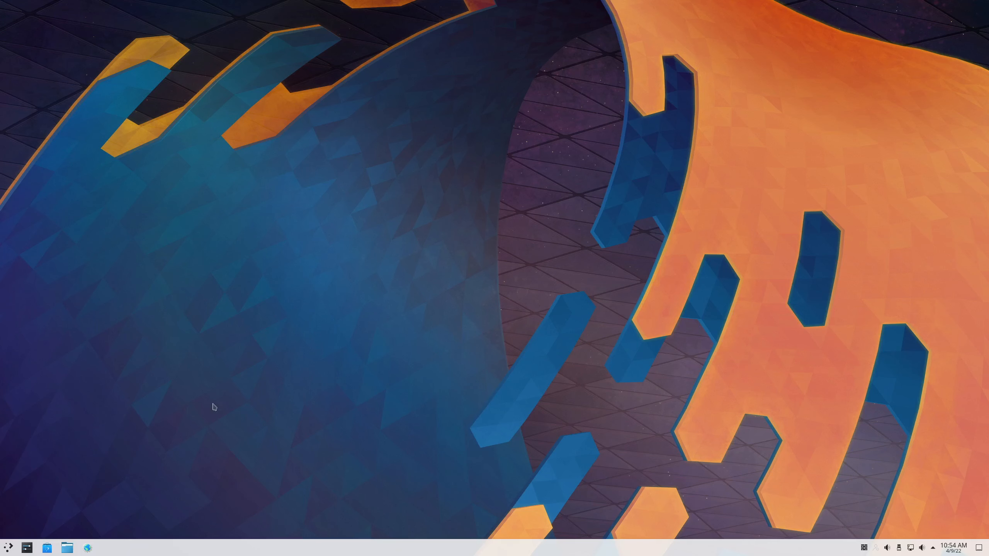
mouse_move(9, 548)
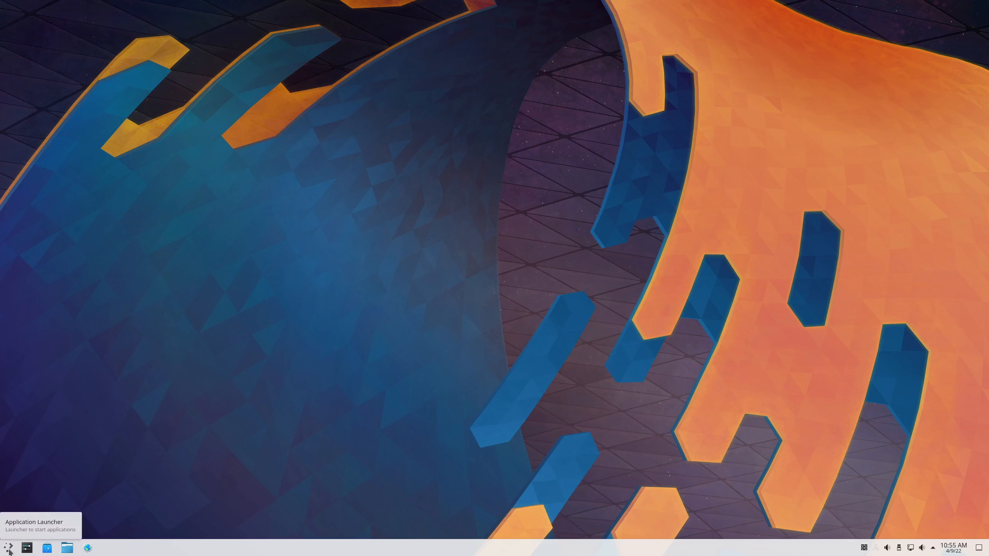
Find Timeshift by searching 'time' in the launcher and start it, reaching the password prompt.
click(9, 547)
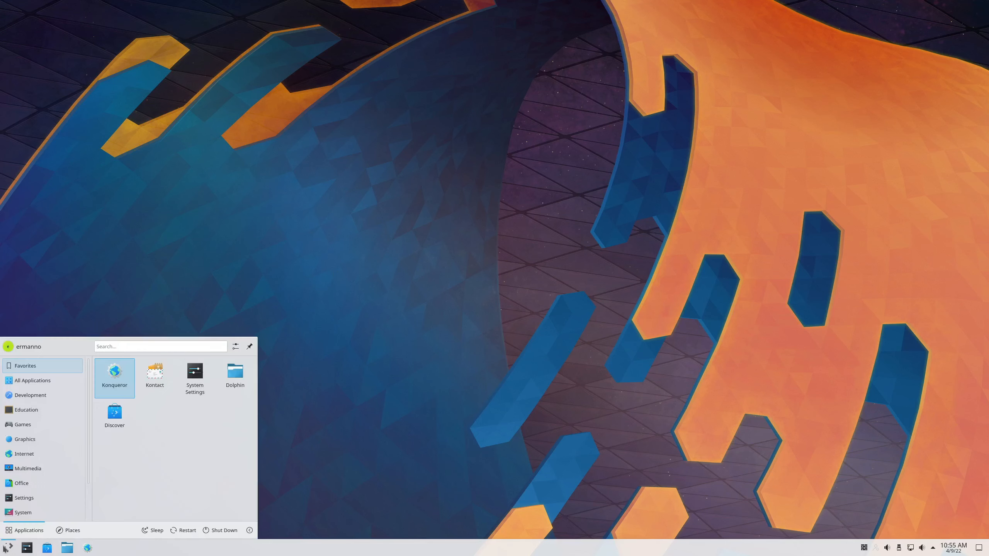
text(time)
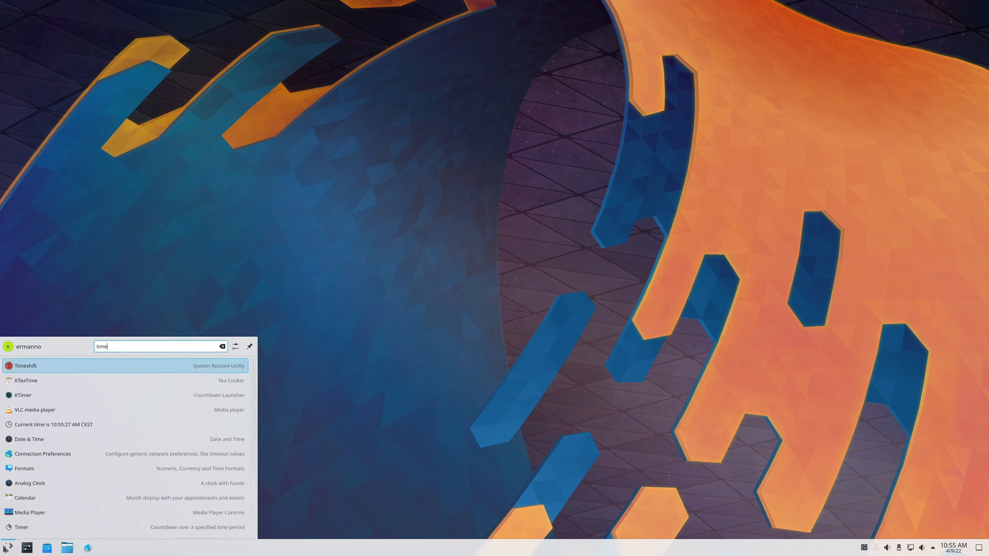
click(25, 366)
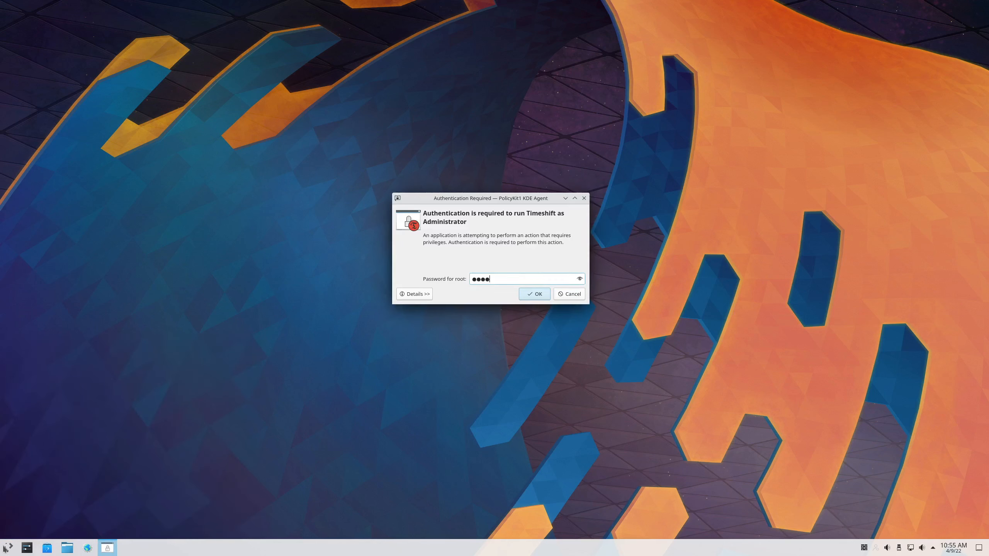
Authenticate into Timeshift, review the three arch btrfs snapshots, and close it.
click(534, 293)
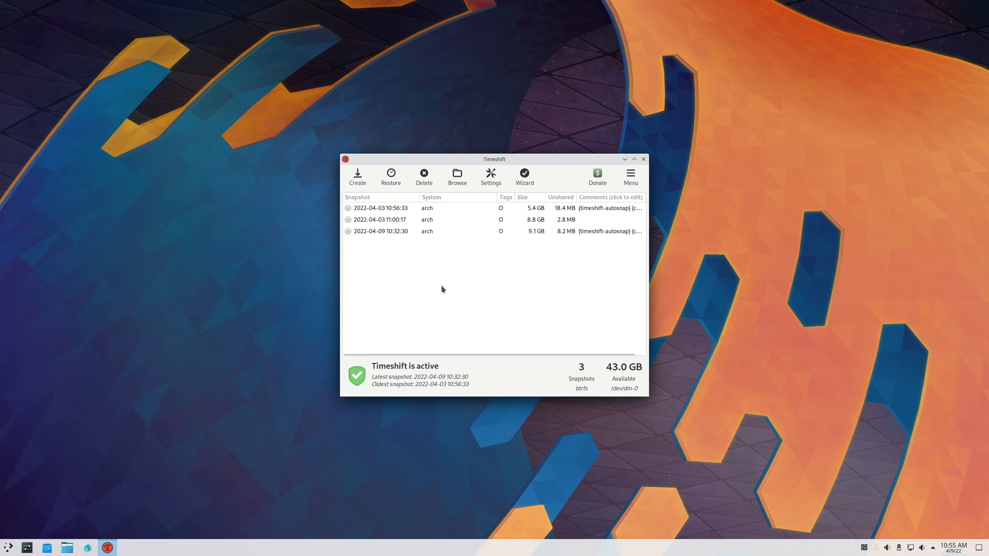
mouse_move(380, 223)
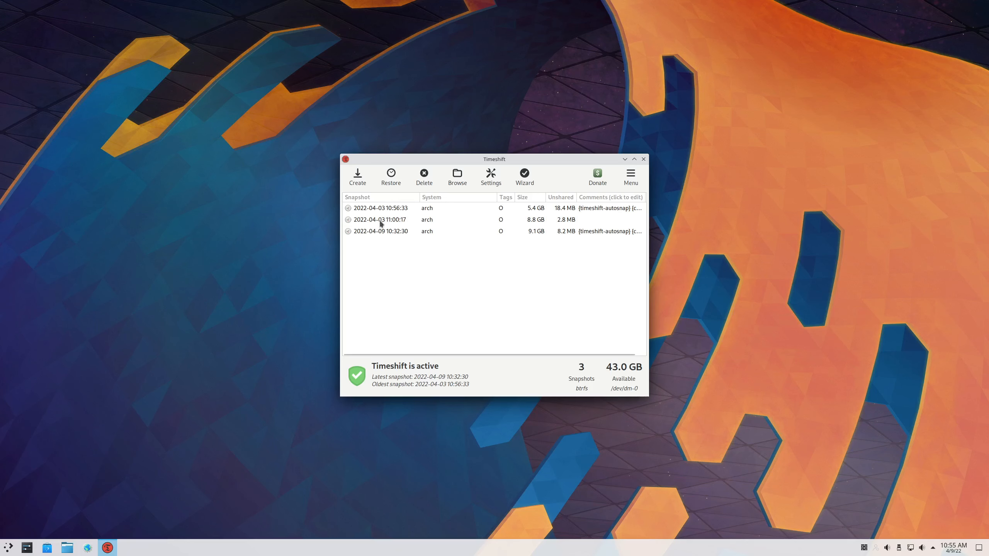
mouse_move(439, 288)
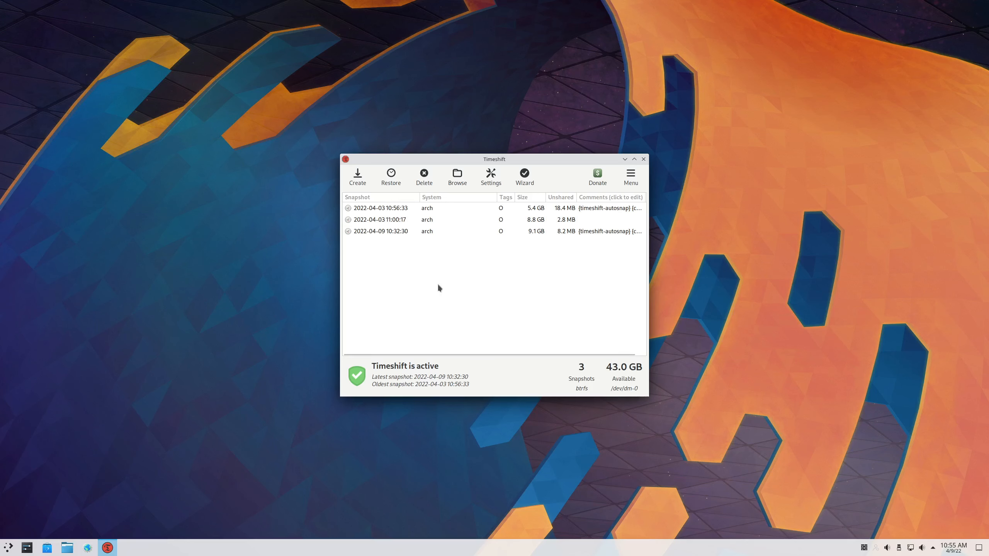
mouse_move(645, 166)
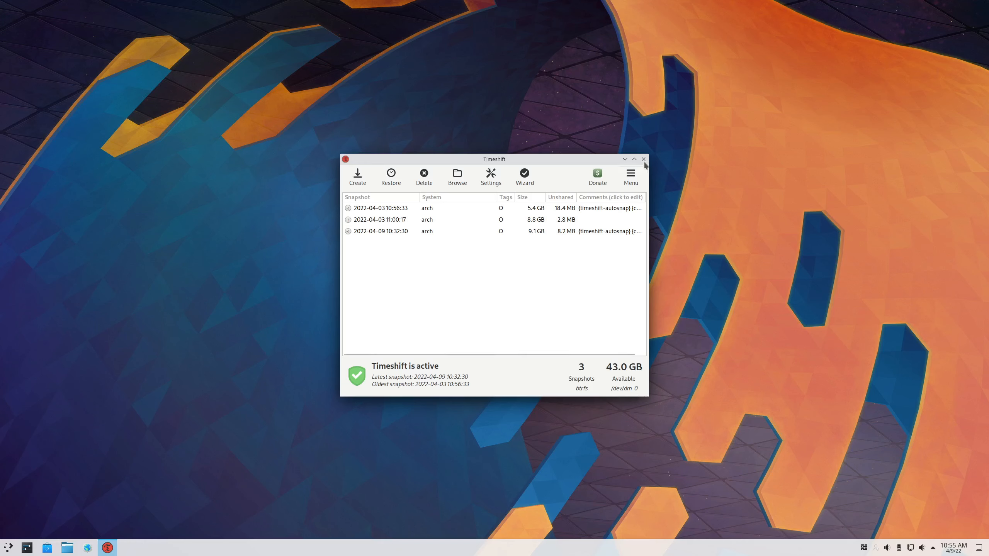
click(644, 159)
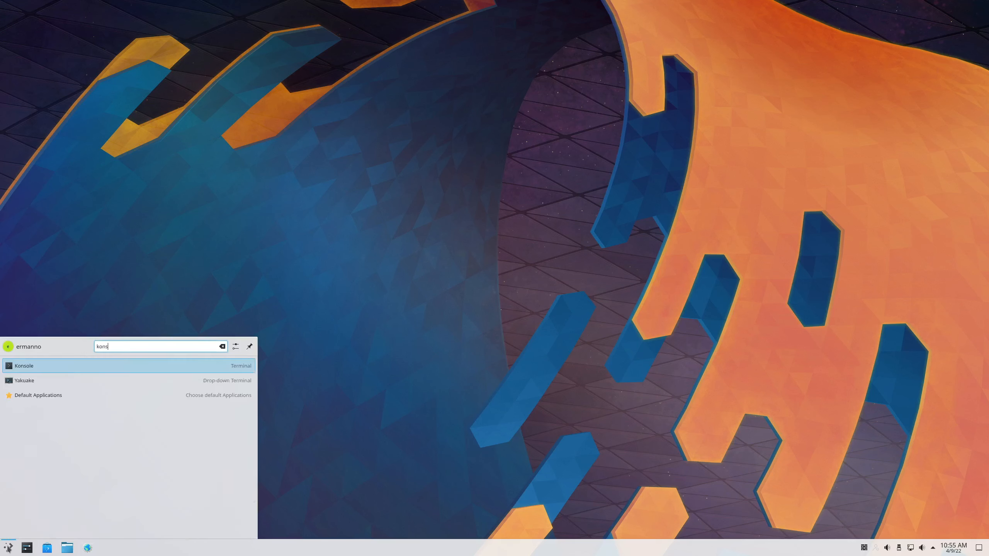
Start Konsole from the launcher and run the paru system update.
click(23, 365)
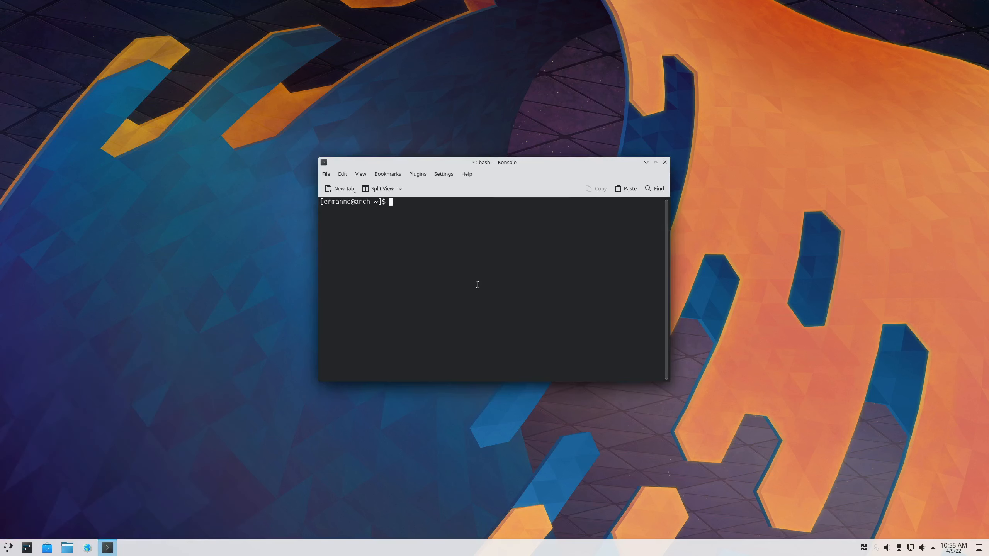
text(pau)
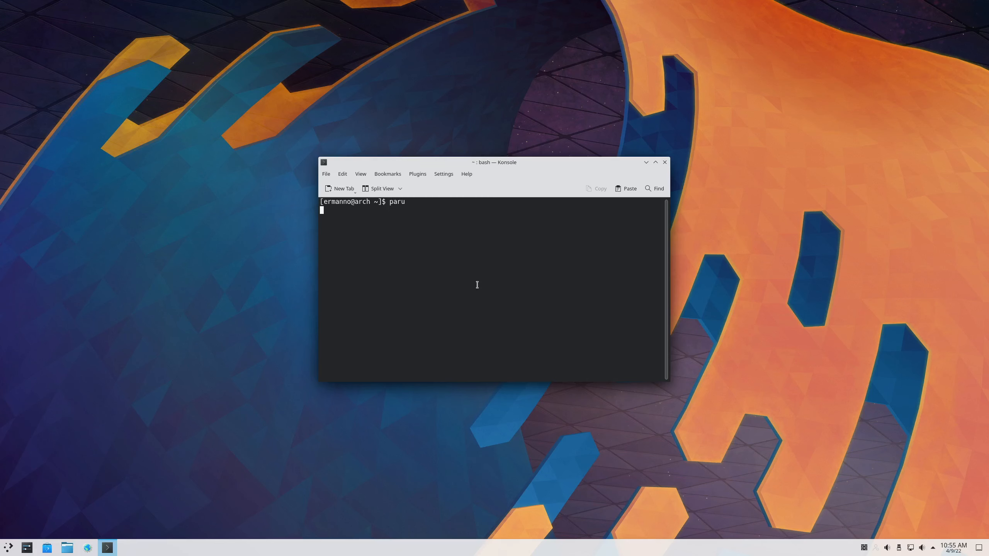
key(Return)
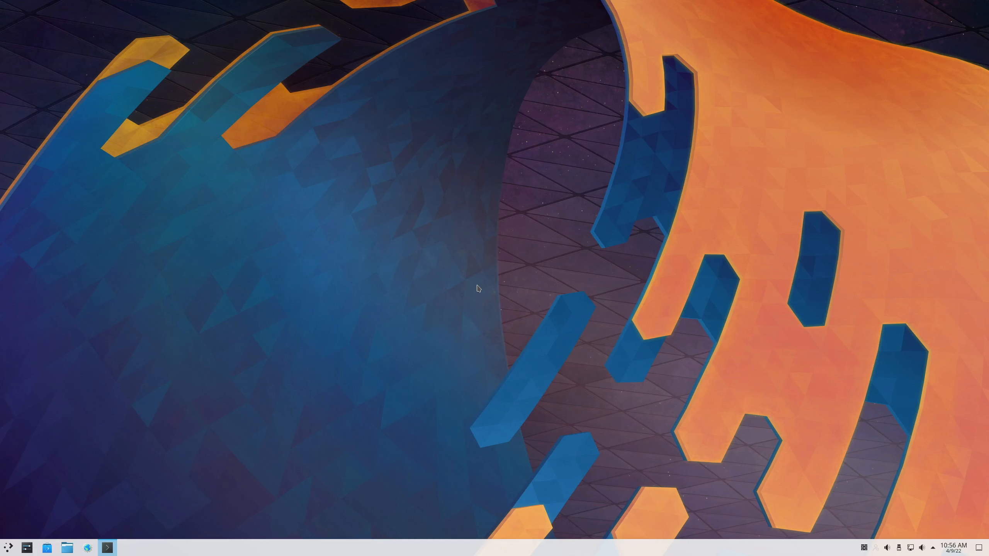
Reopen Timeshift with the admin password, see the new fourth snapshot from 10:56:39, and close it.
click(107, 548)
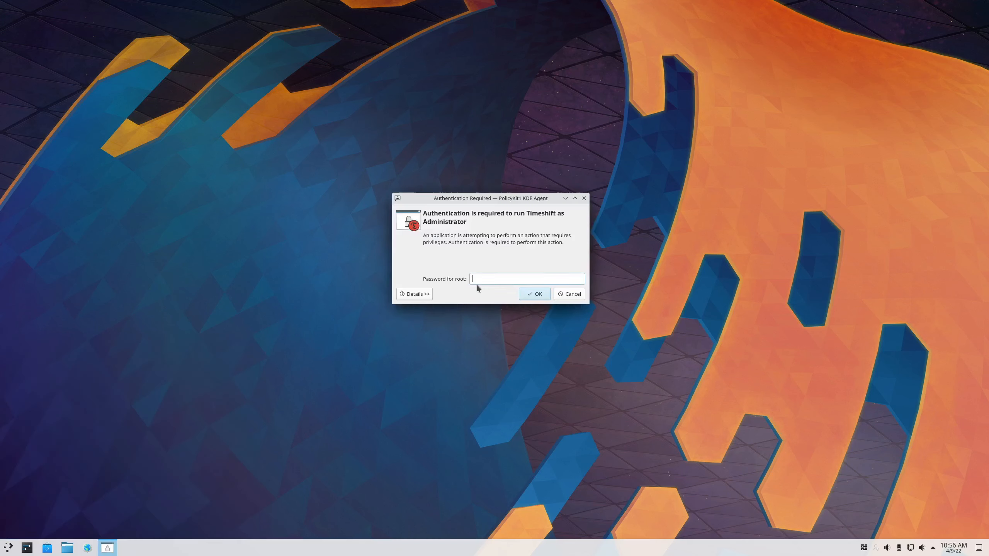
text(•••••)
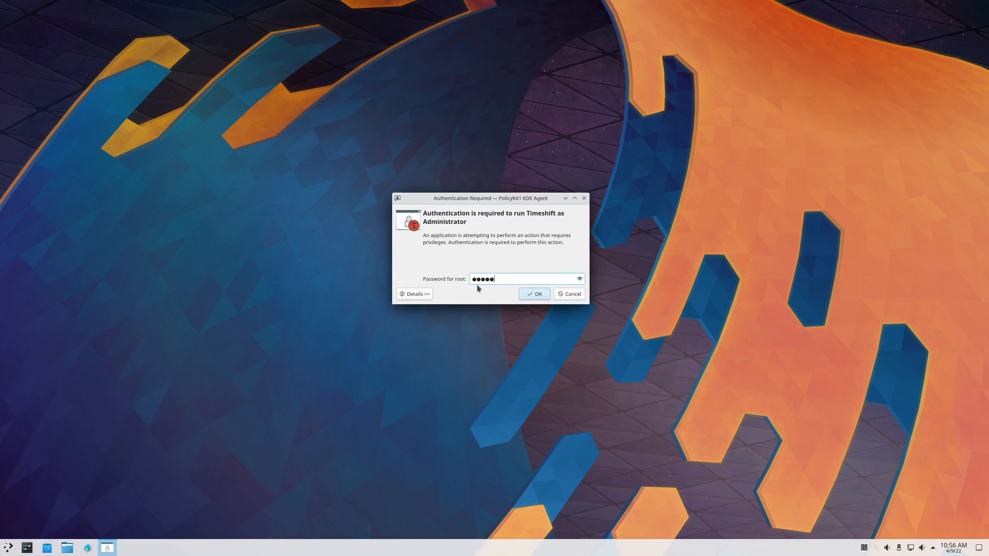
click(533, 294)
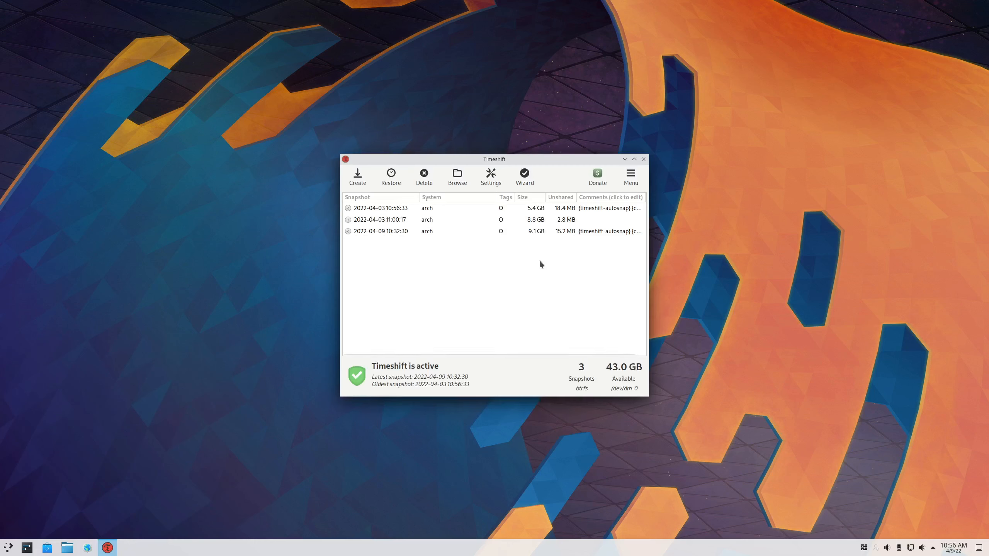
click(357, 177)
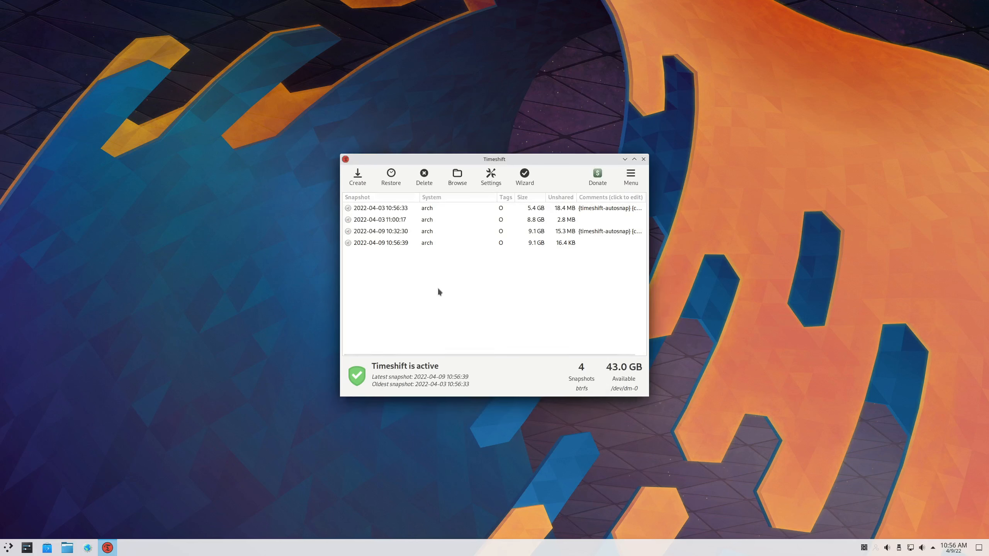
mouse_move(389, 254)
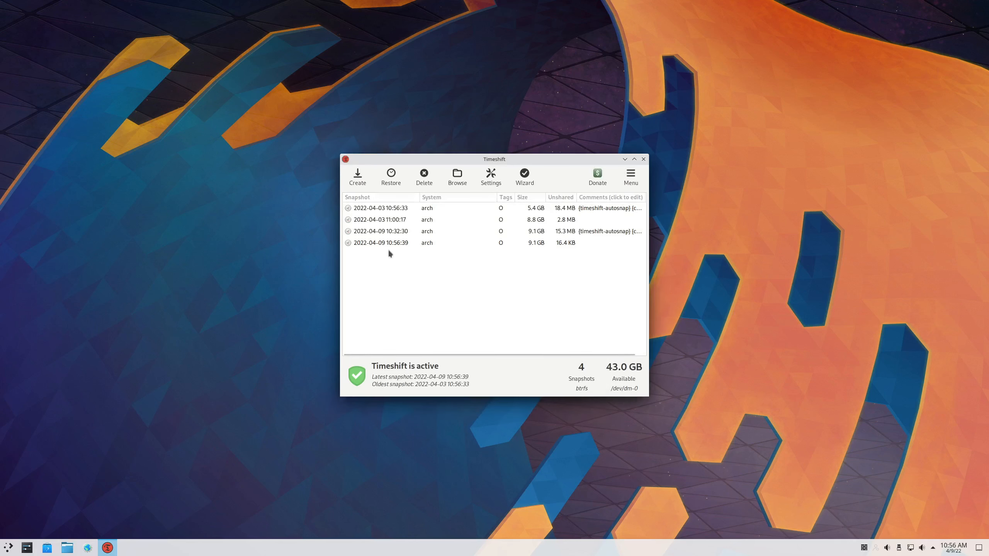
mouse_move(408, 253)
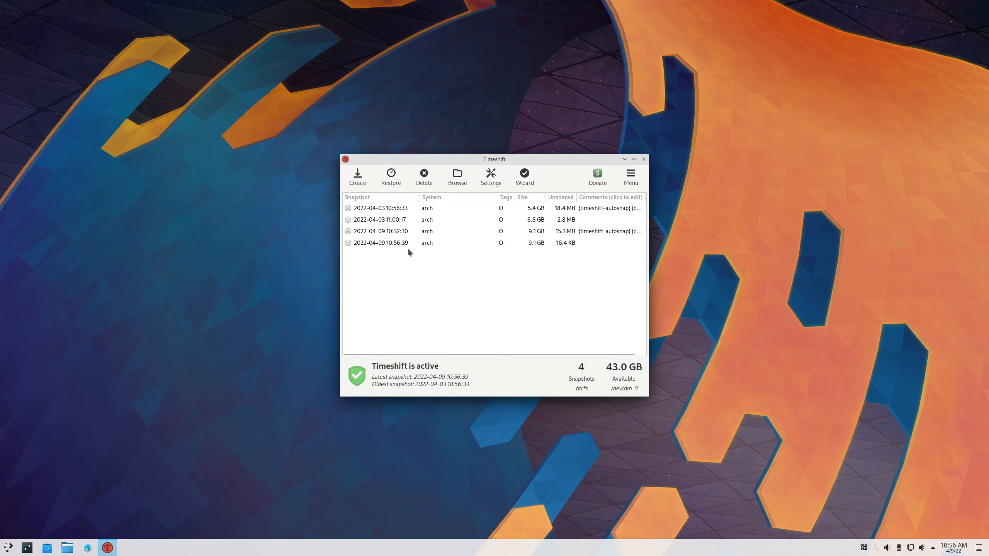
mouse_move(563, 323)
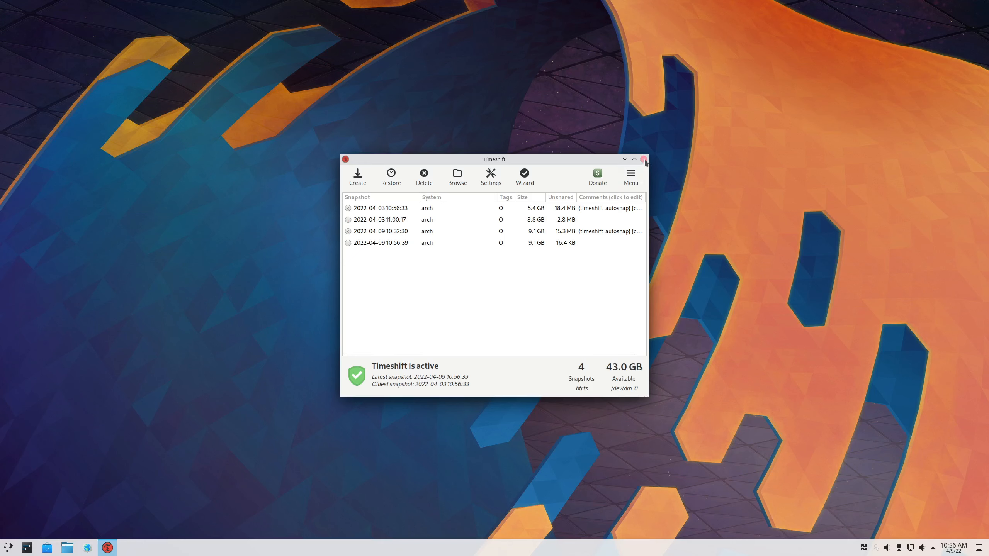
click(644, 159)
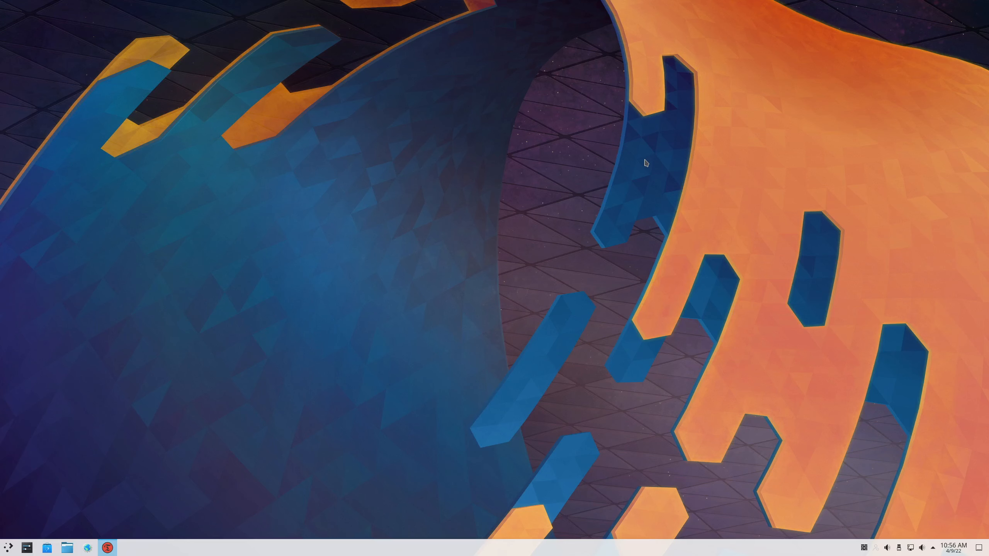
mouse_move(316, 404)
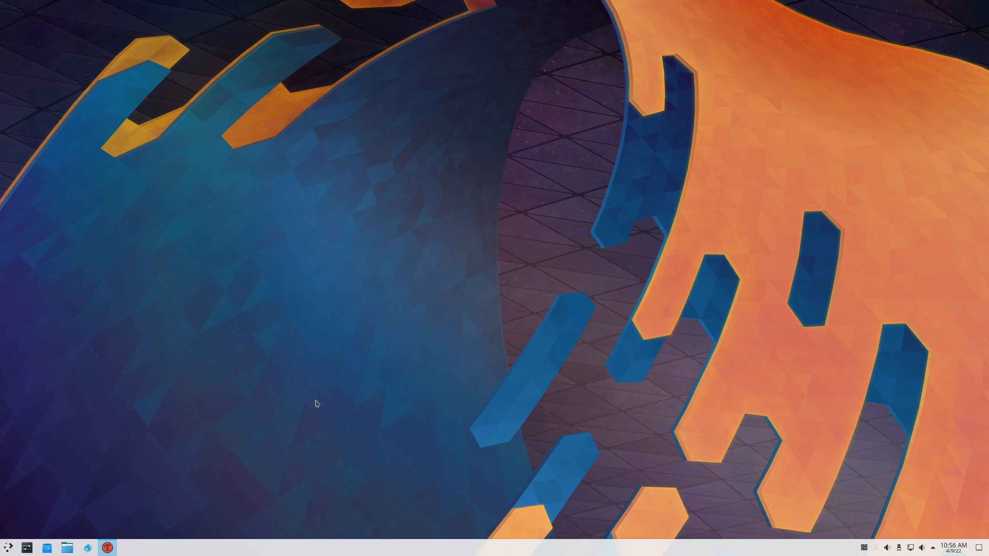
Start Konsole via the launcher search 'ko' and enlarge its window.
click(9, 548)
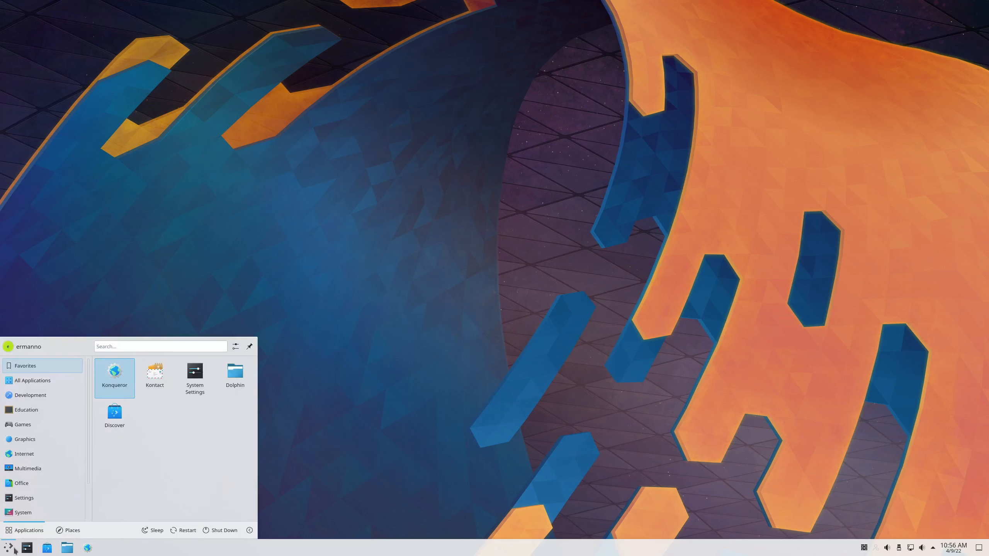
text(ko)
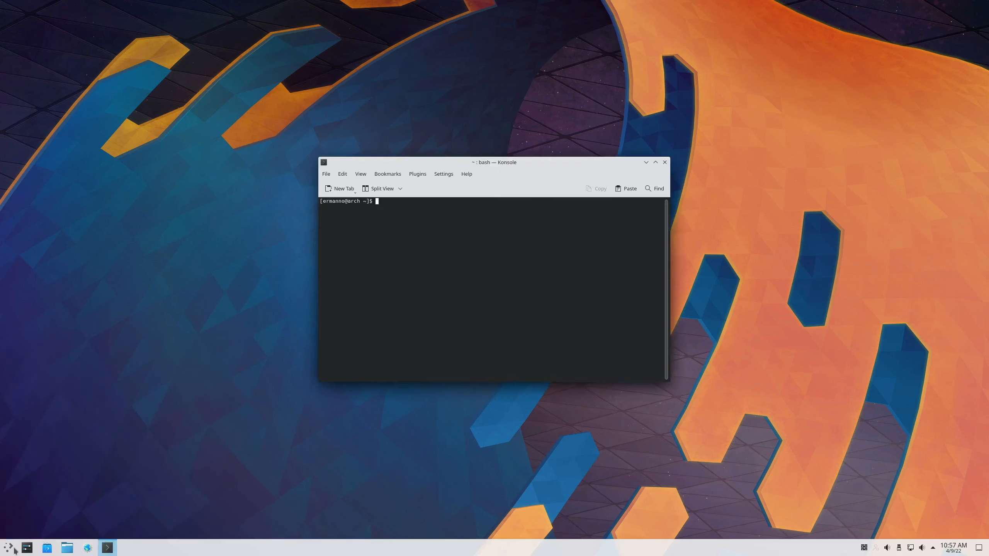
mouse_move(658, 393)
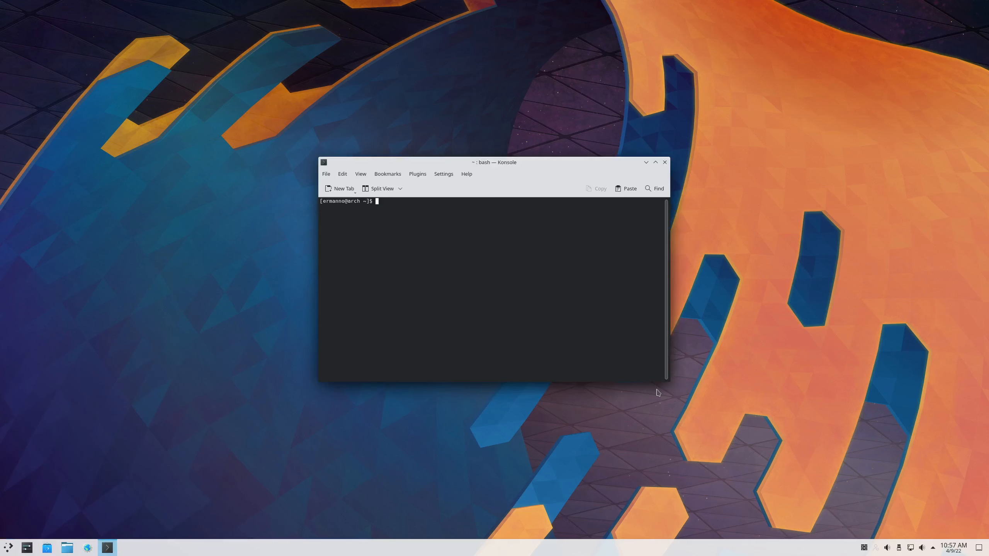
drag(667, 381, 740, 455)
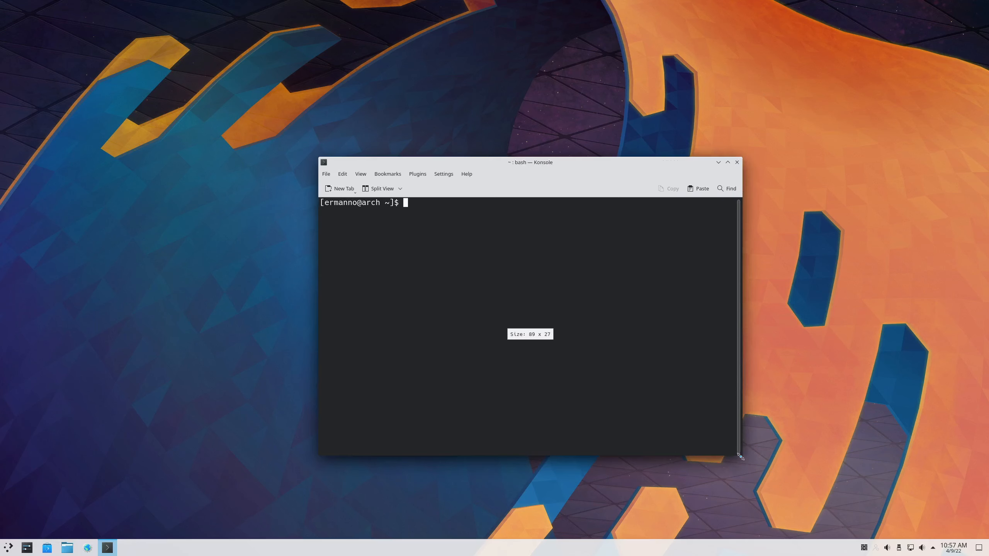
Run 'sudo pacman -R sddm sddm-kcm' to remove the display manager, dropping to a TTY login.
text(sudo)
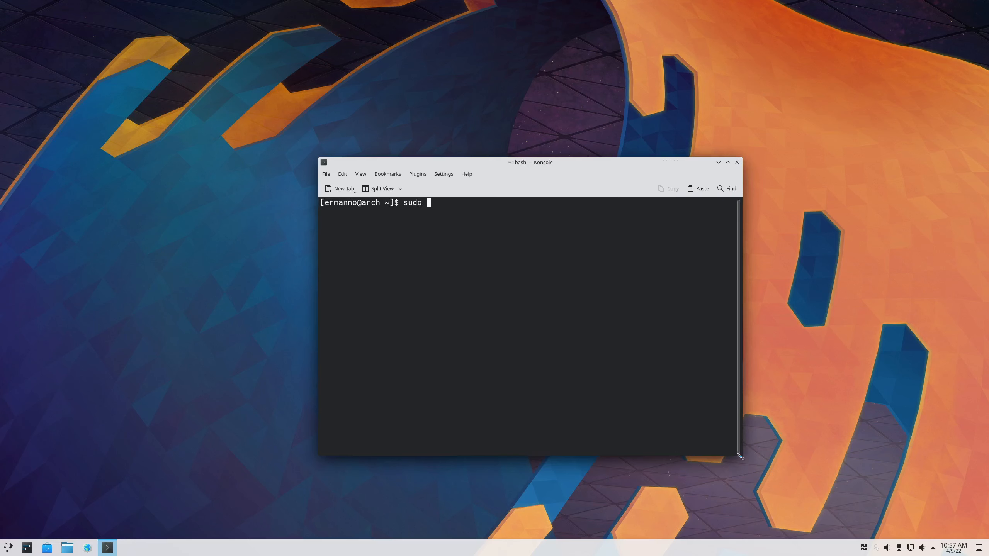
text(pacman)
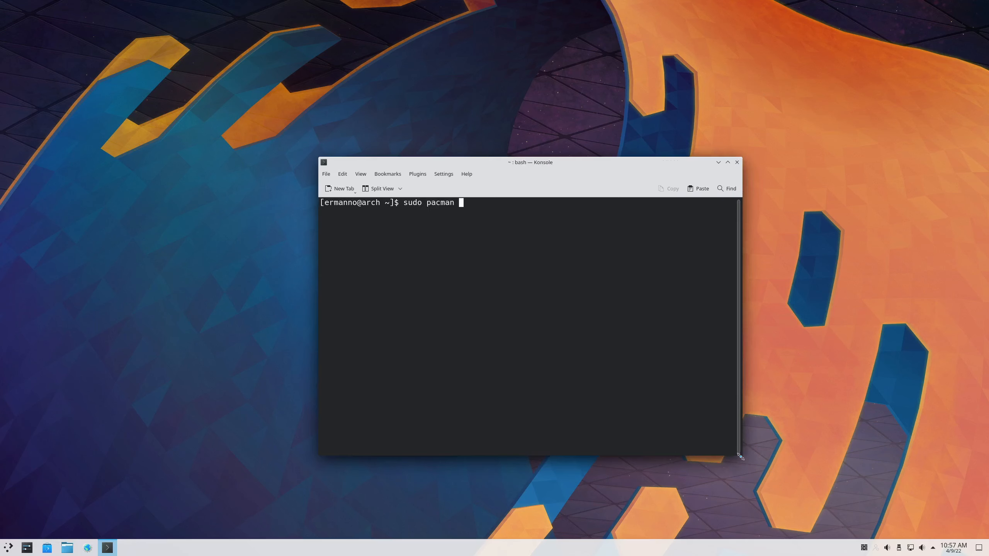
text(-R)
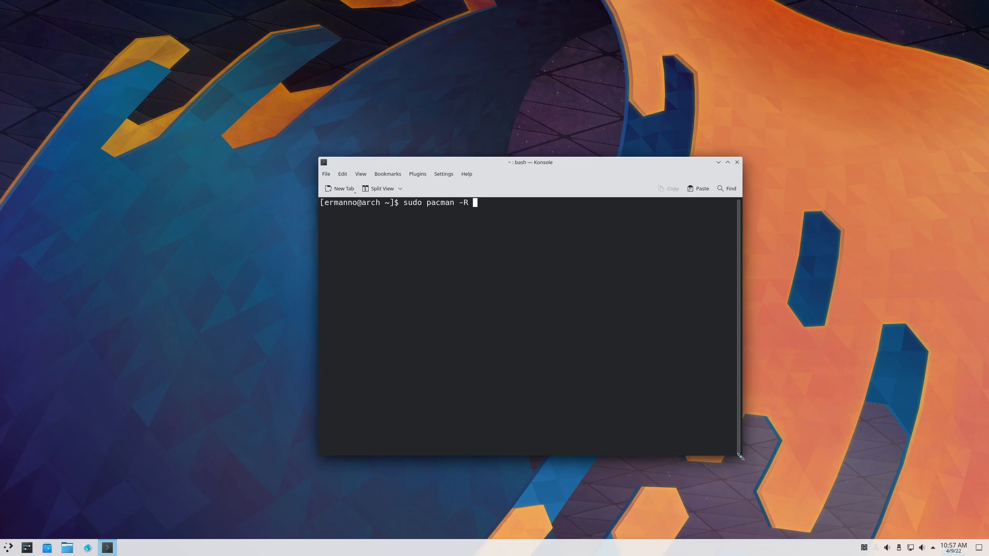
text(sddm sddm-k)
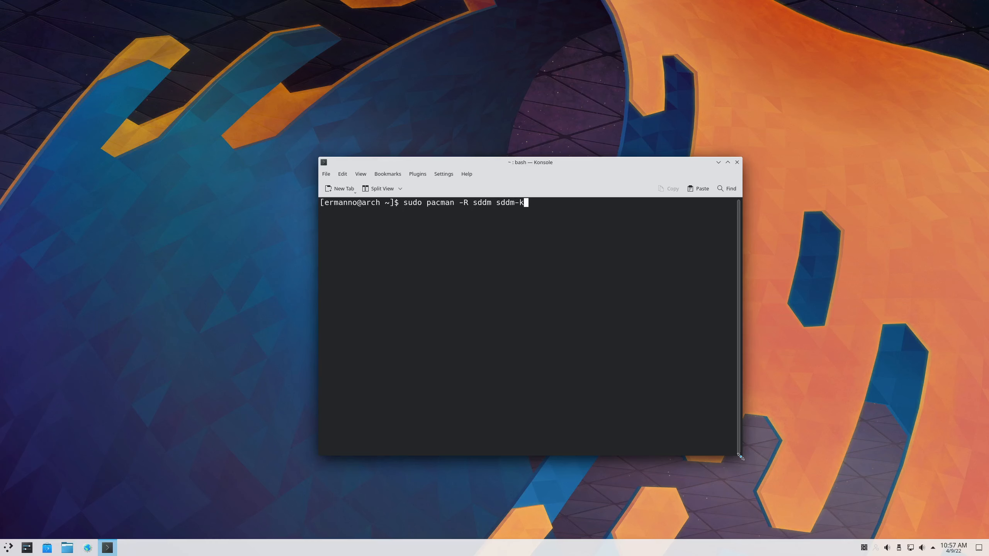
text(cm)
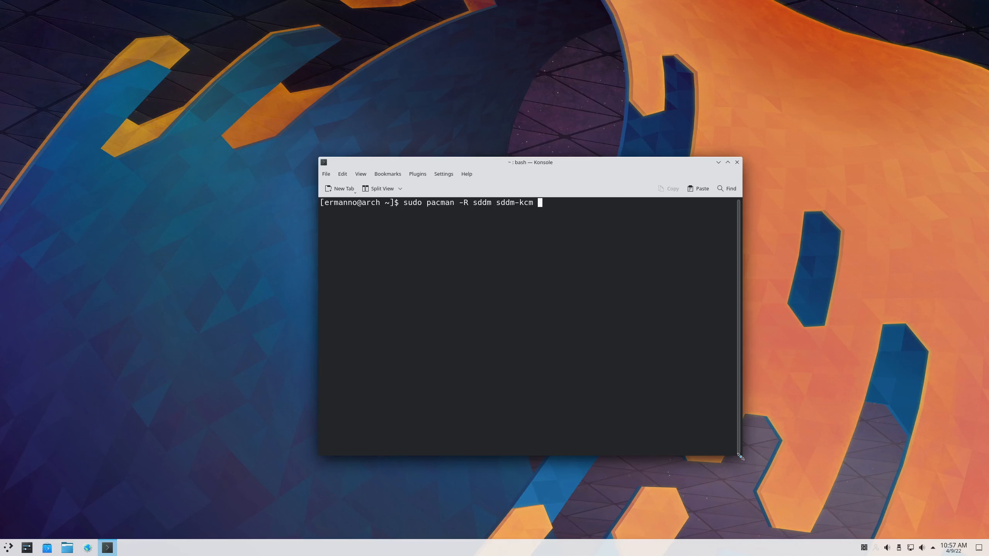
key(Return)
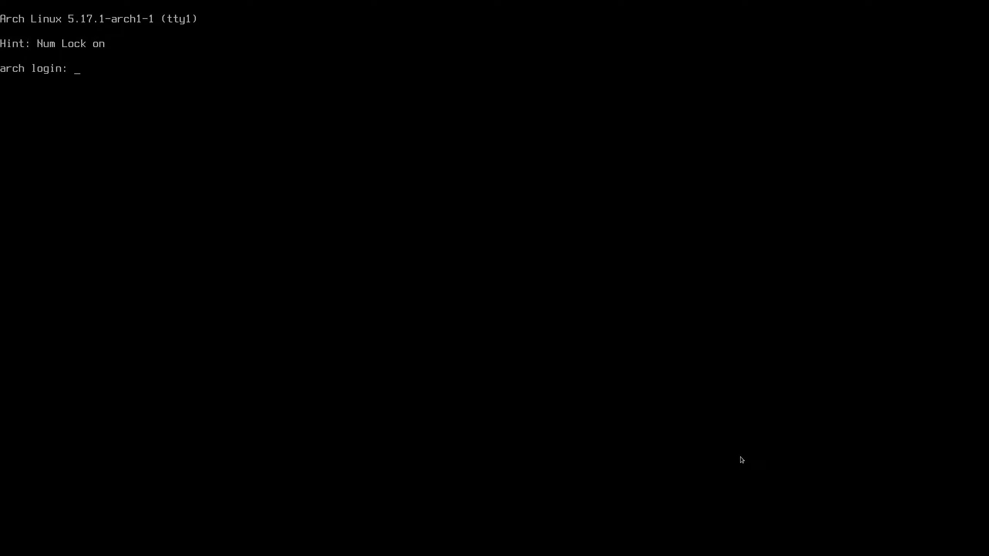
Log in as user ermanno at the tty1 console to get a shell prompt.
text(e)
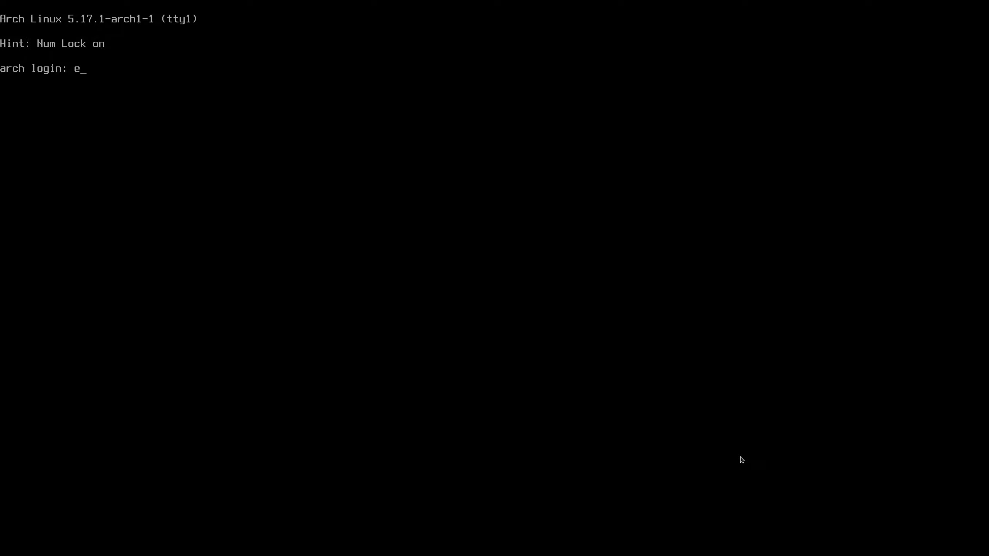
text(rmanno)
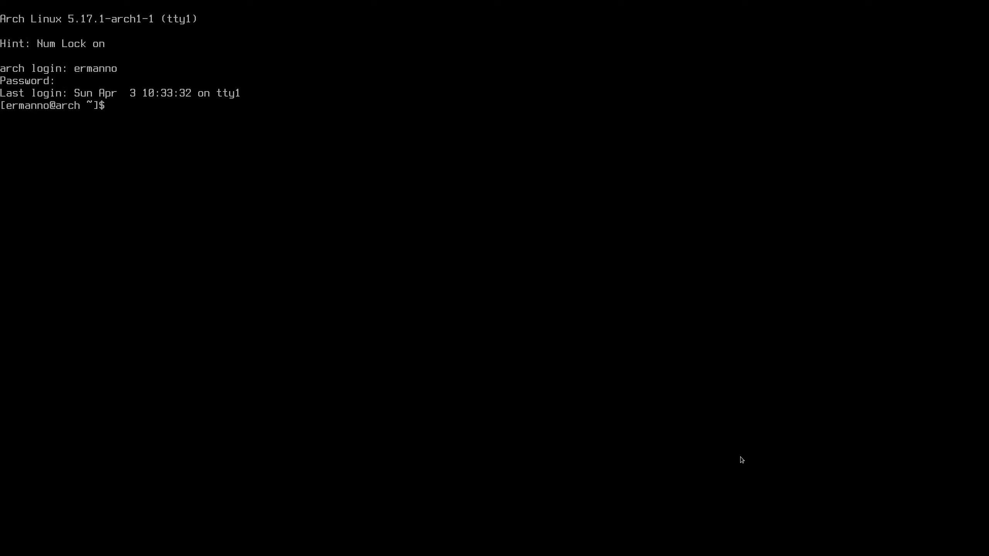
Run 'sudo timeshift --list' to show the four BTRFS snapshots, then begin a restore command.
text(sudo)
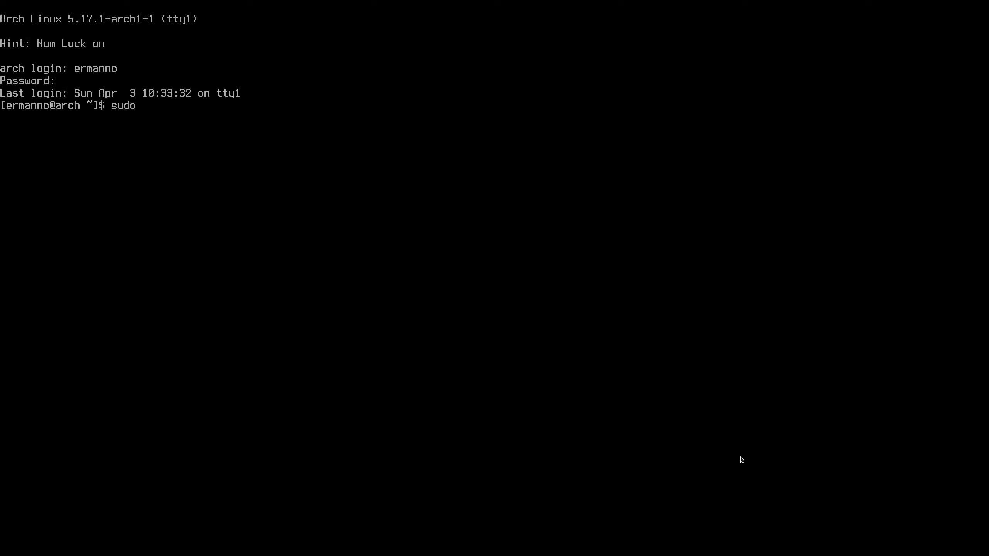
text(timeshift)
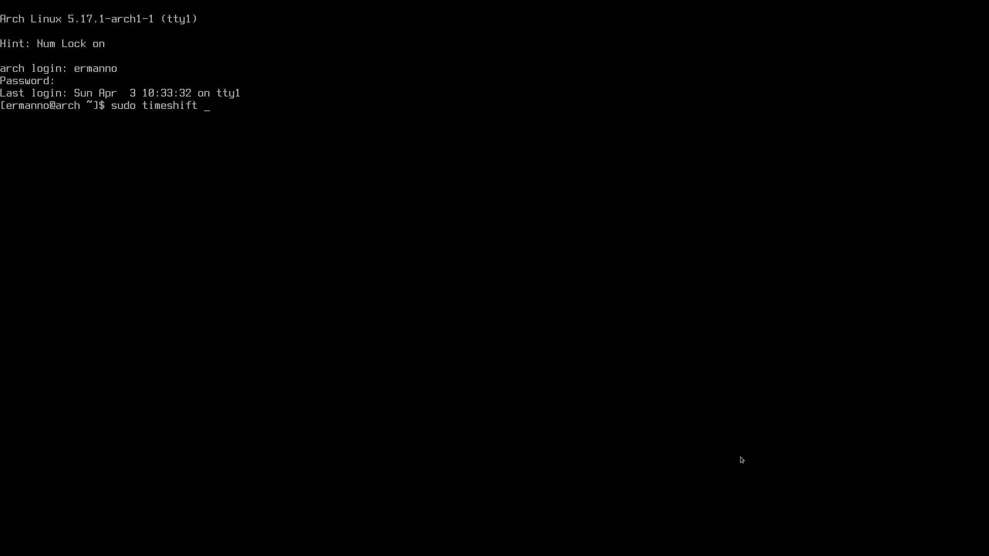
text(--list)
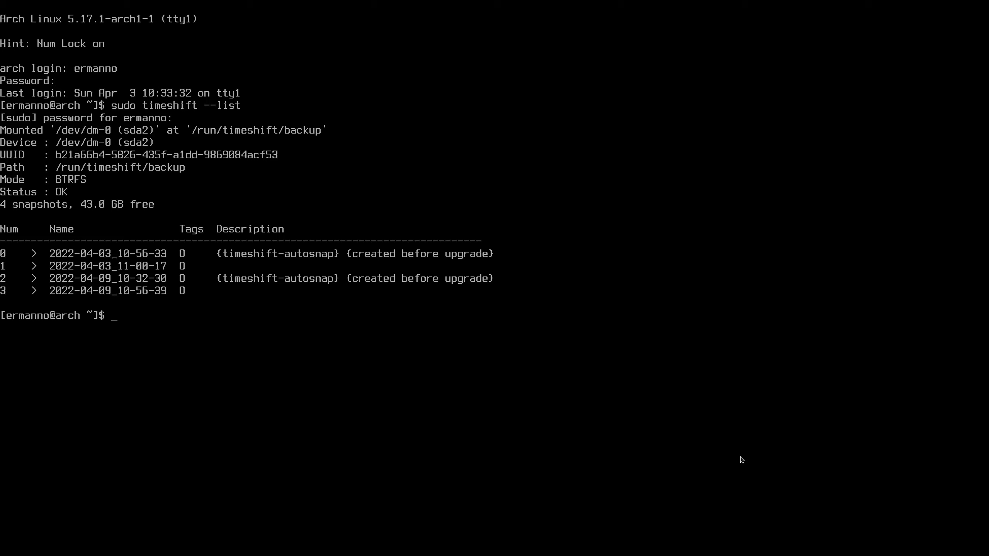
text(sudo timeshift --r)
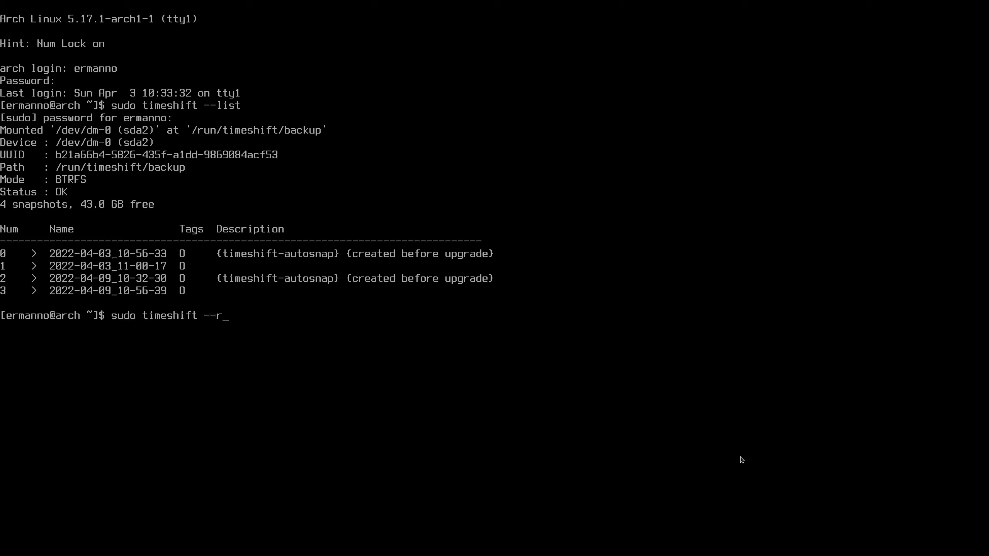
text(estore)
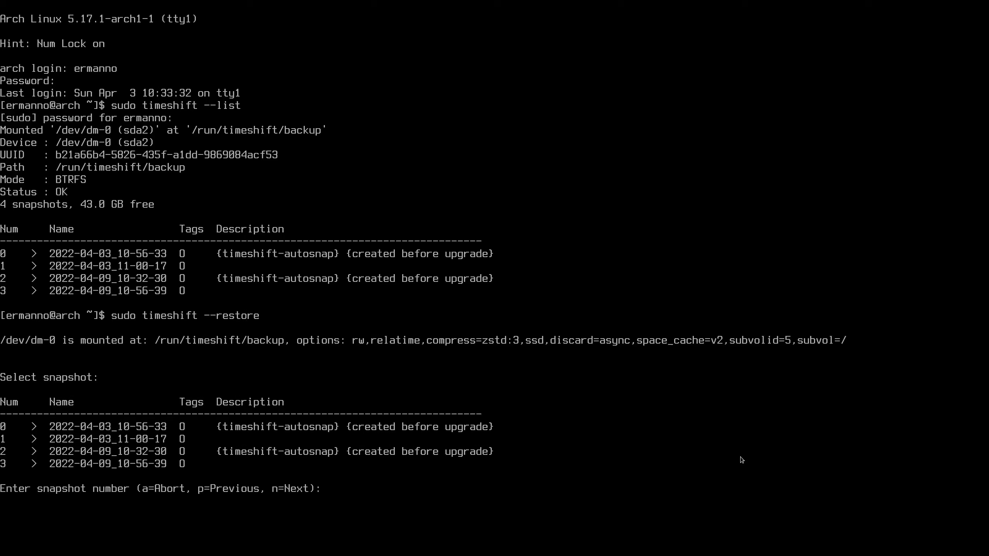
mouse_move(332, 490)
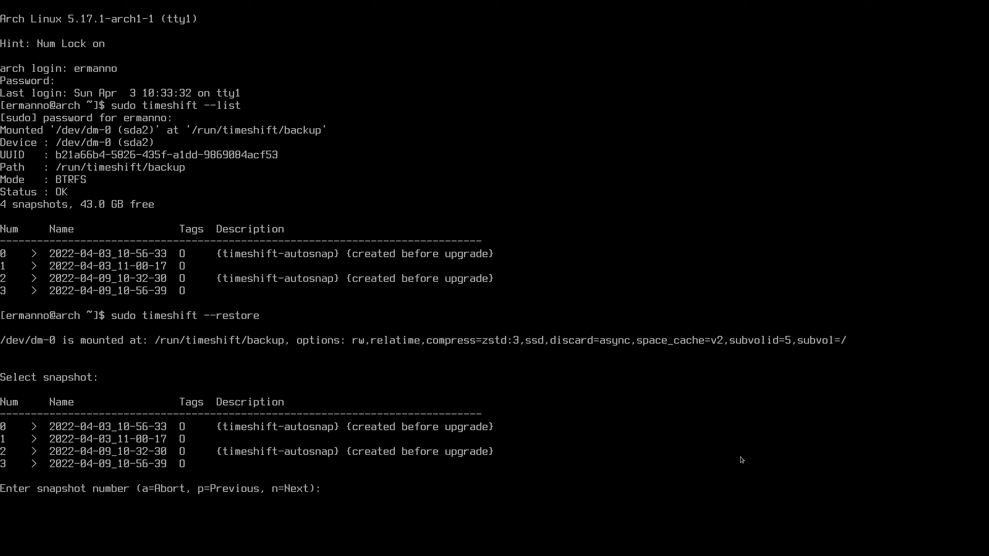
text(3)
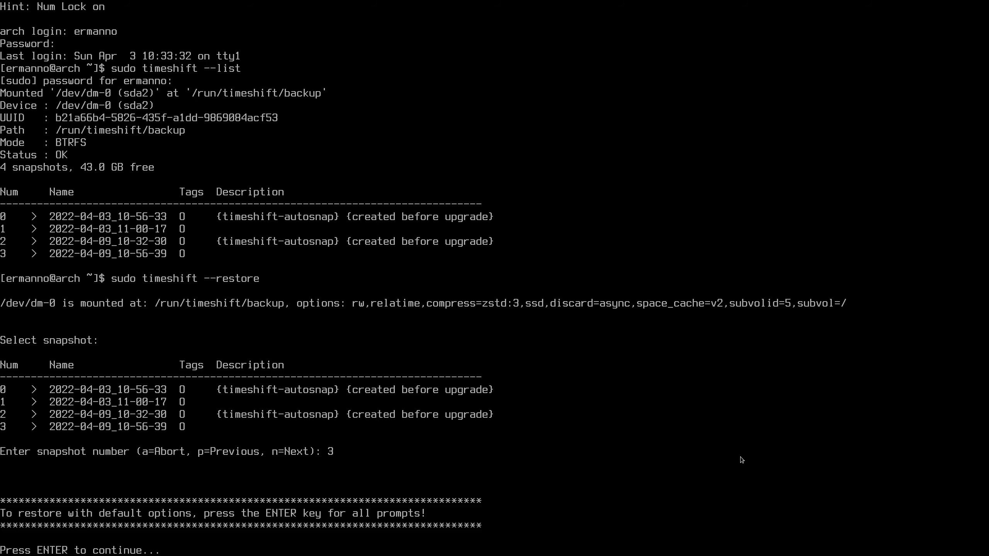
key(enter)
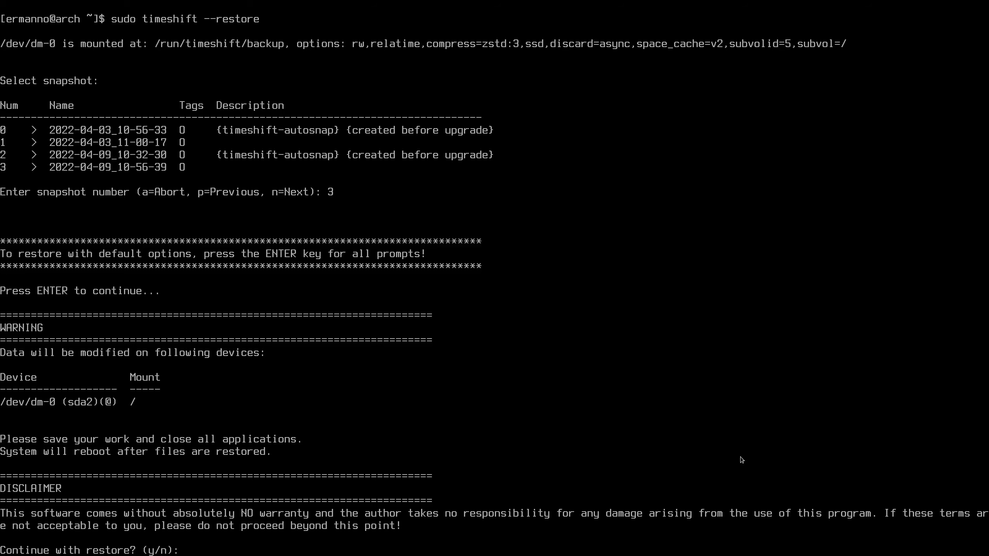
text(y)
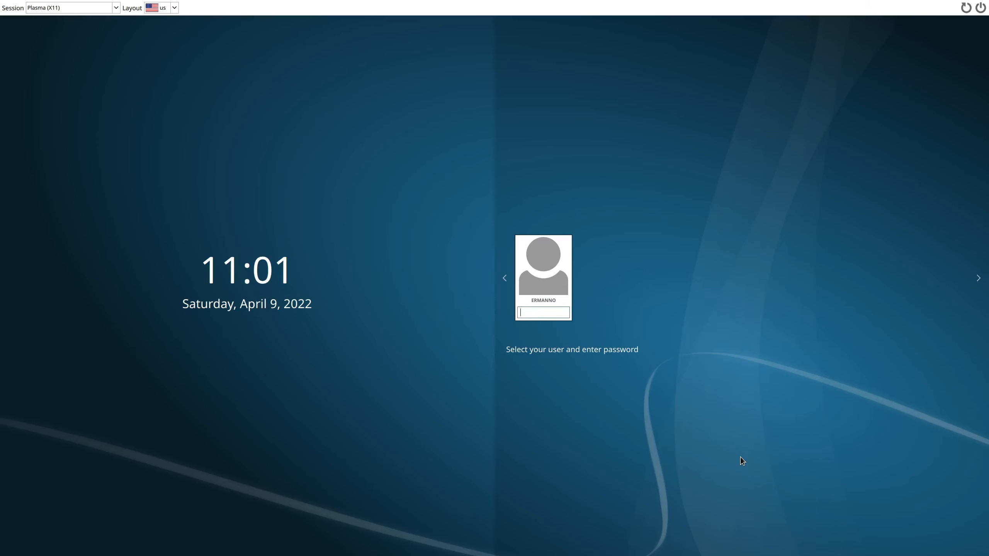
Log in at the restored SDDM screen with the user password to reach the Plasma desktop.
text(password)
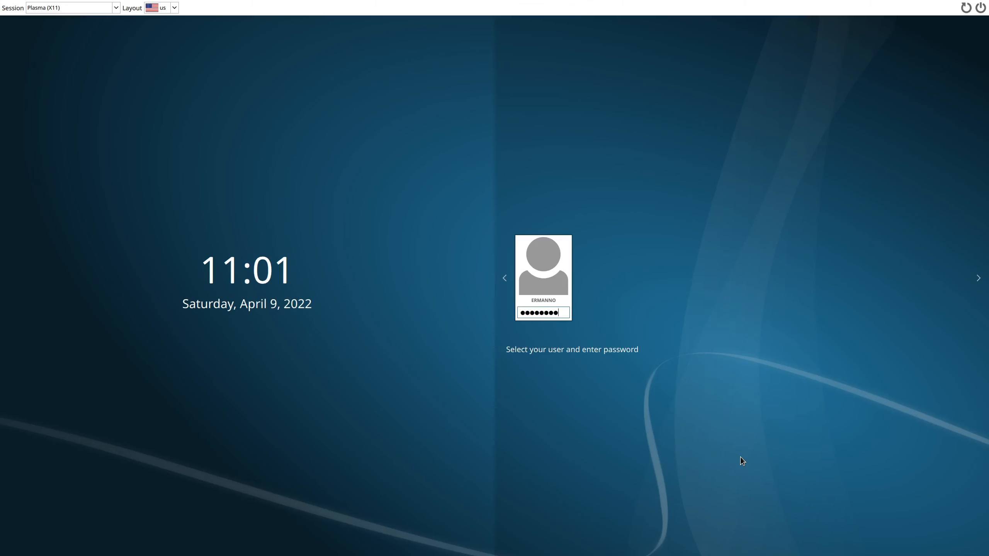
key(Return)
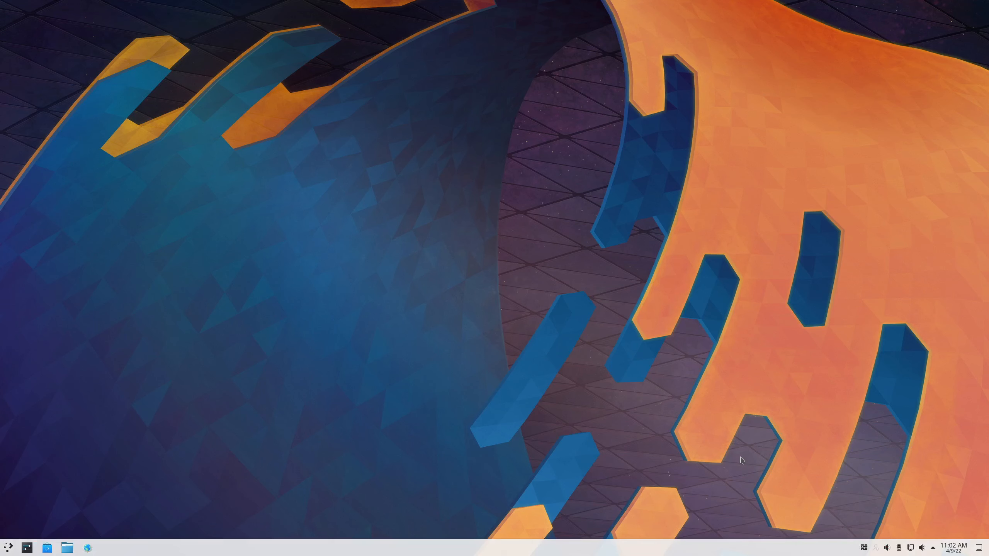
Launch Konsole from the taskbar and enter 'which sddm' to verify SDDM is back.
click(108, 548)
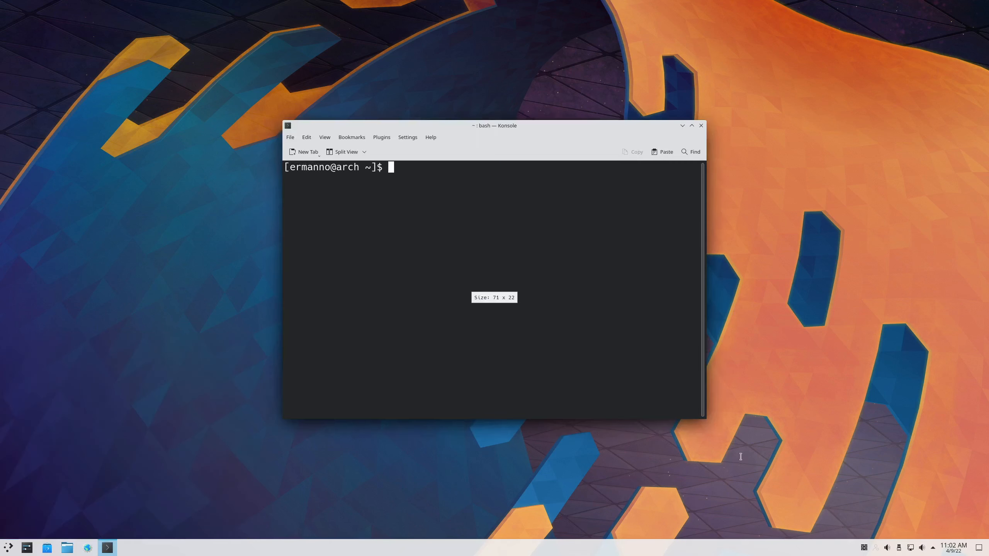
text(which s)
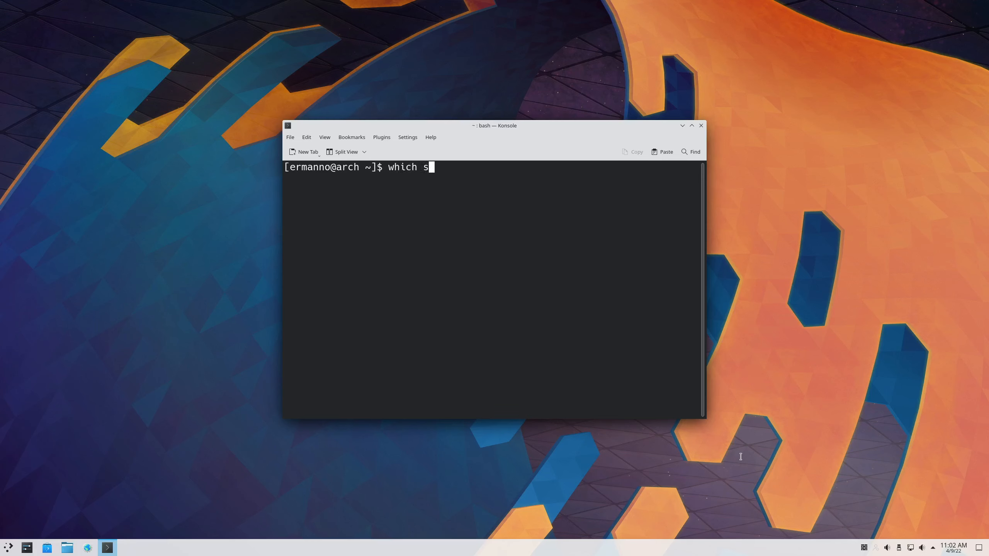
text(dd)
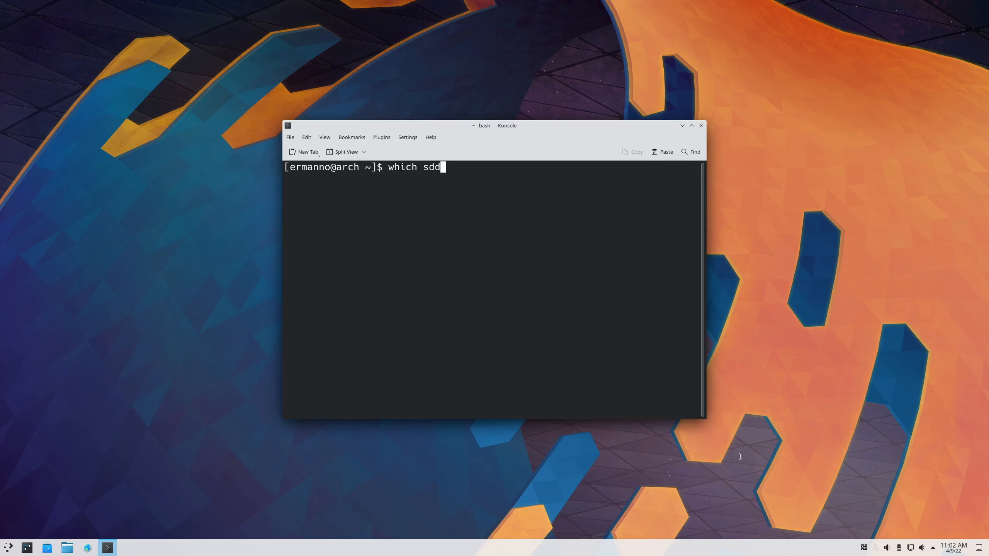